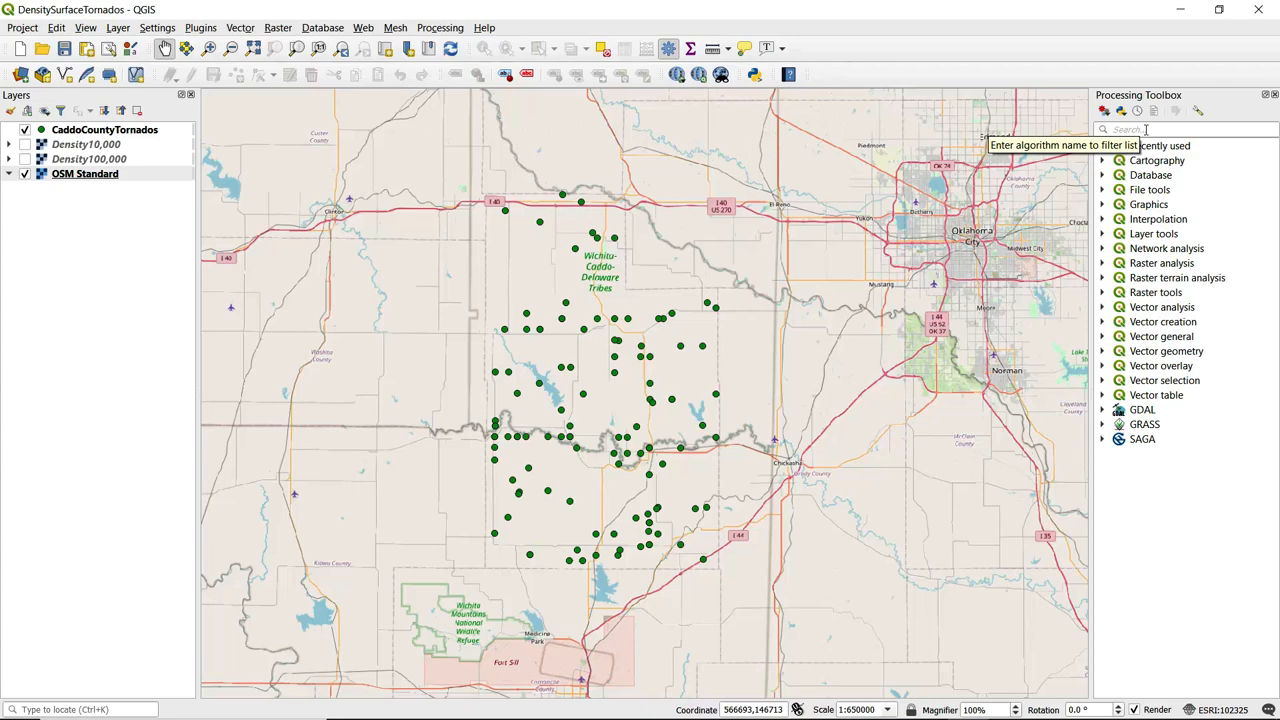
mouse_move(1105, 224)
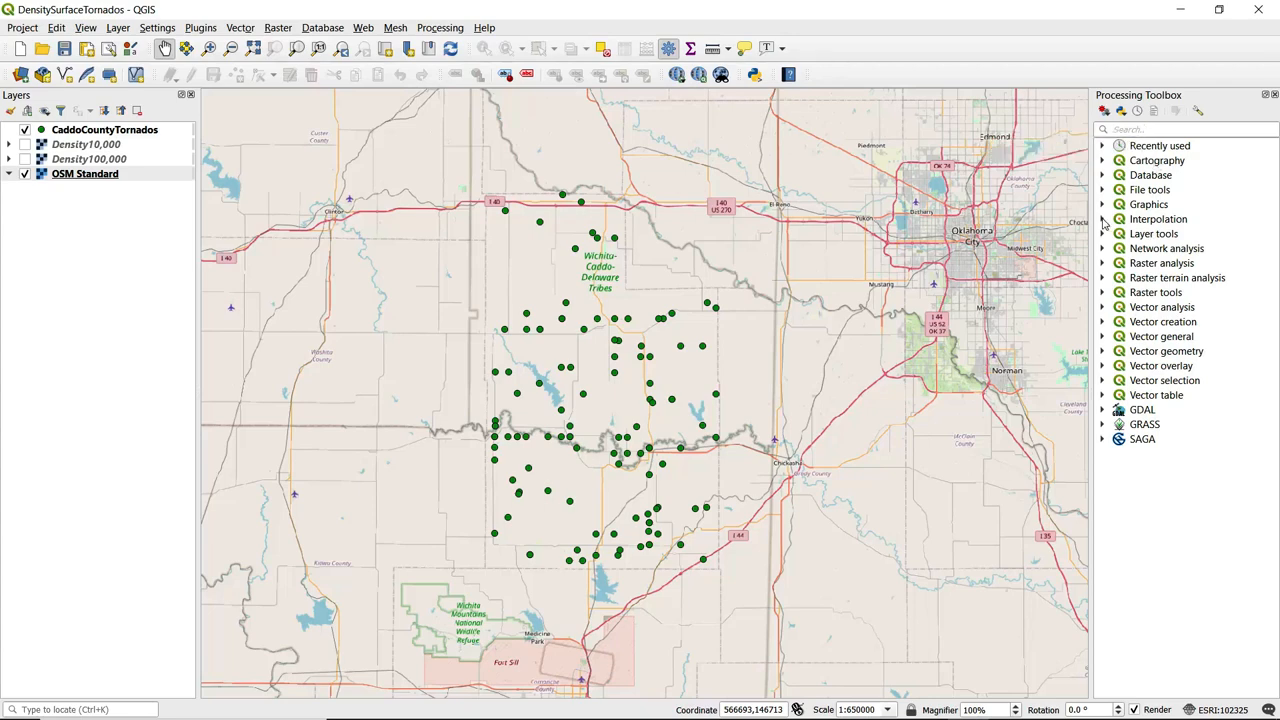
Open Heatmap (Kernel Density Estimation) from the Interpolation algorithms in the Processing Toolbox.
click(1119, 218)
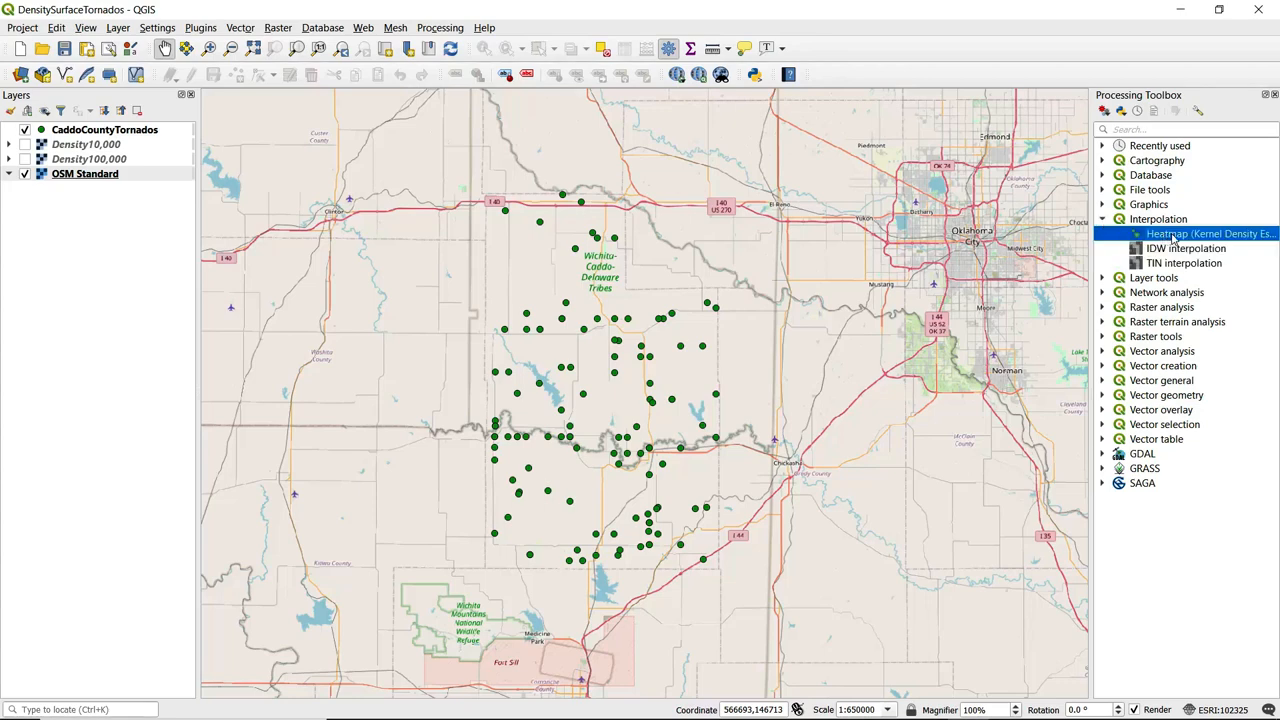
double_click(1210, 233)
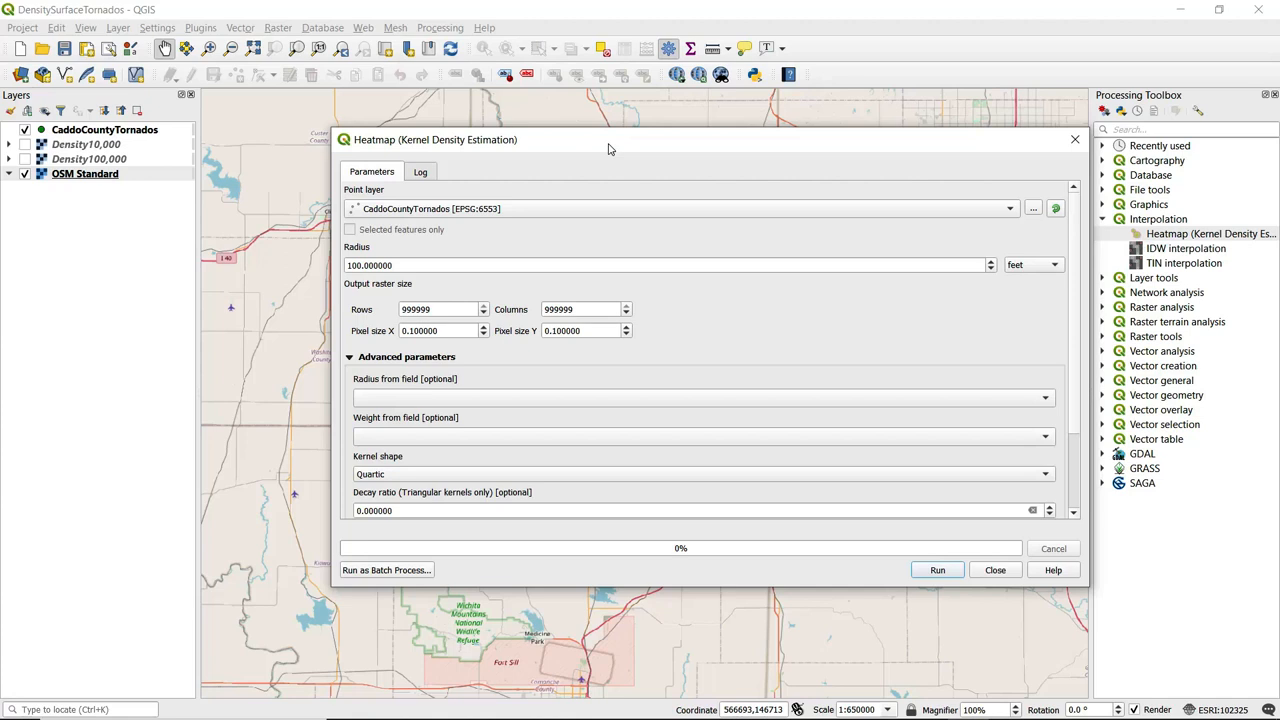
mouse_move(415, 218)
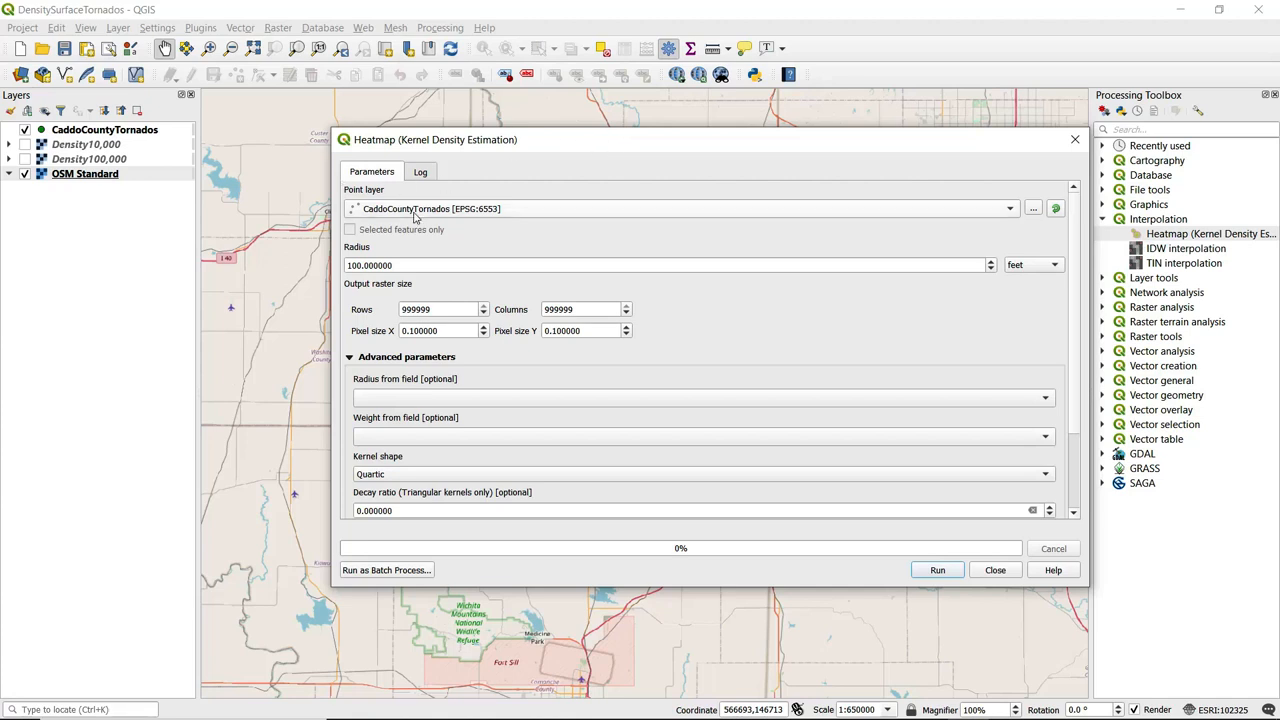
mouse_move(352, 208)
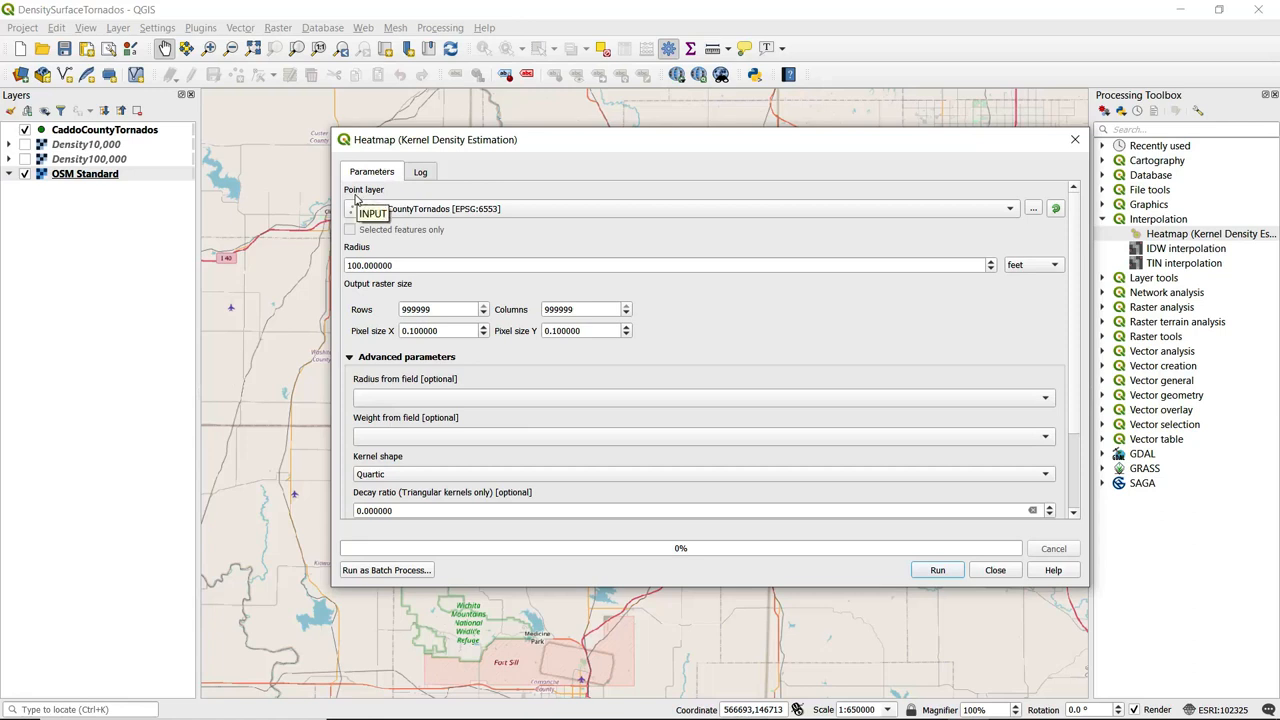
mouse_move(440, 215)
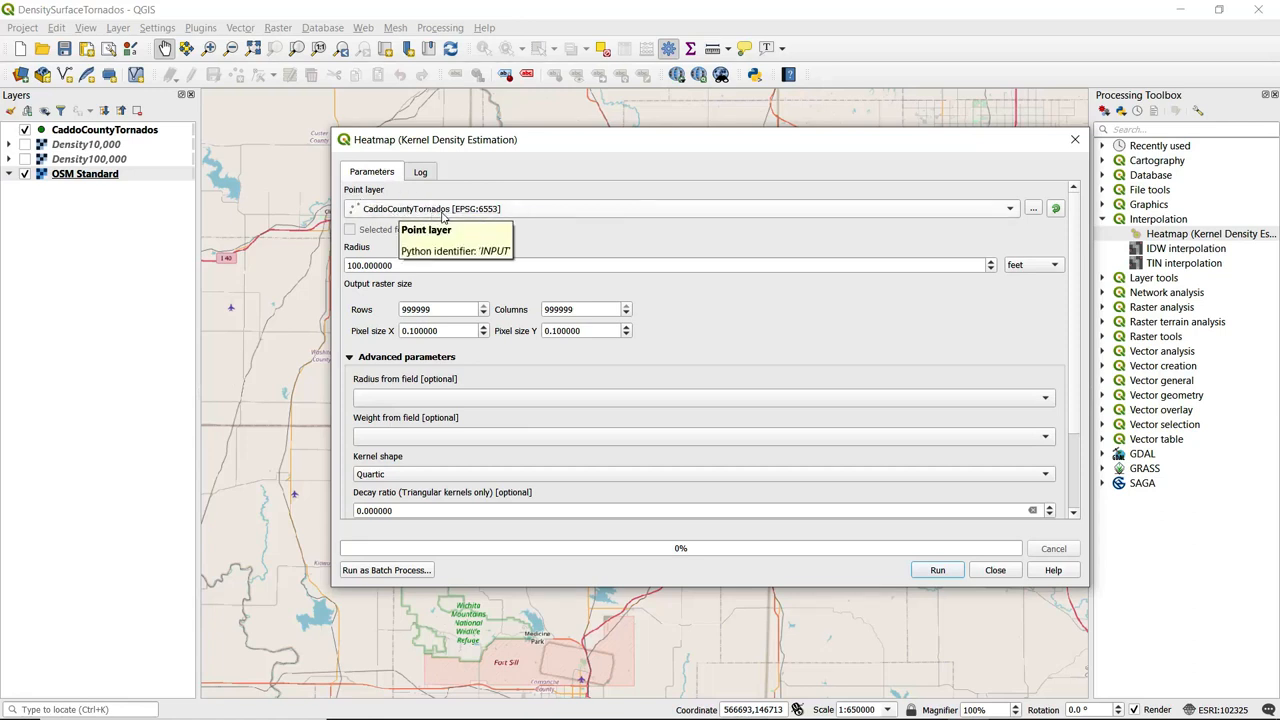
mouse_move(396, 258)
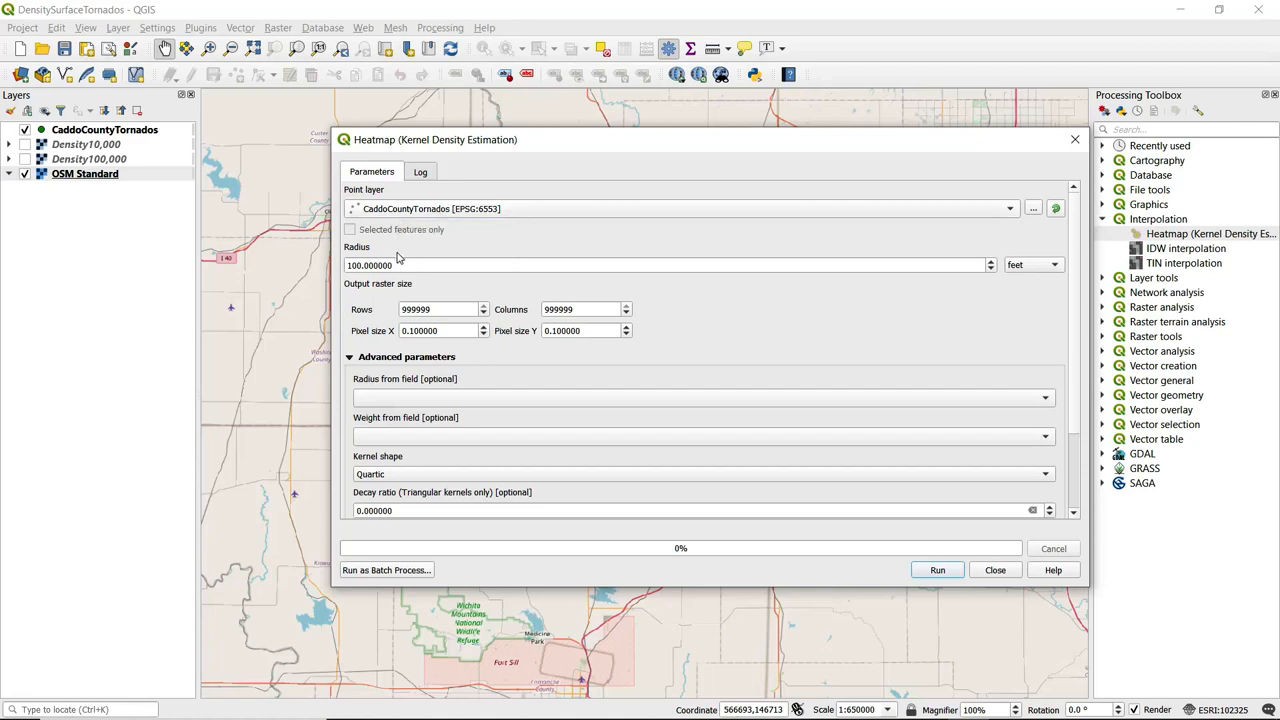
mouse_move(434, 302)
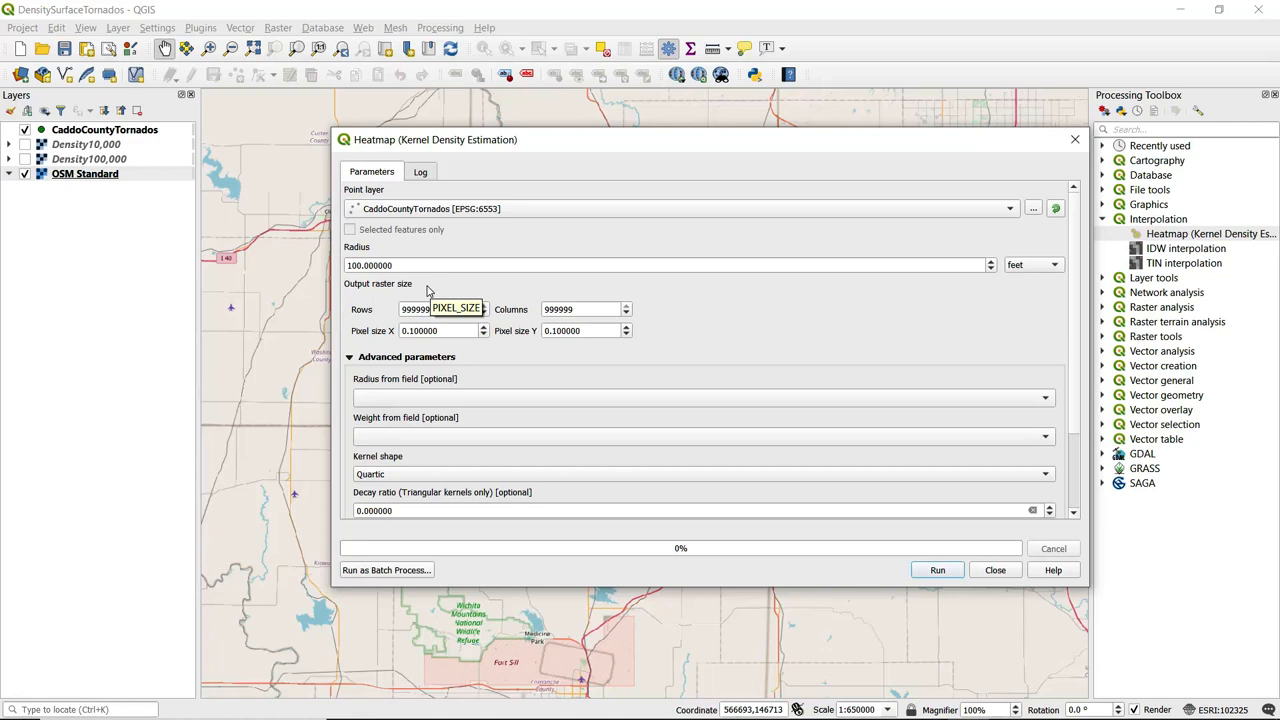
mouse_move(440, 309)
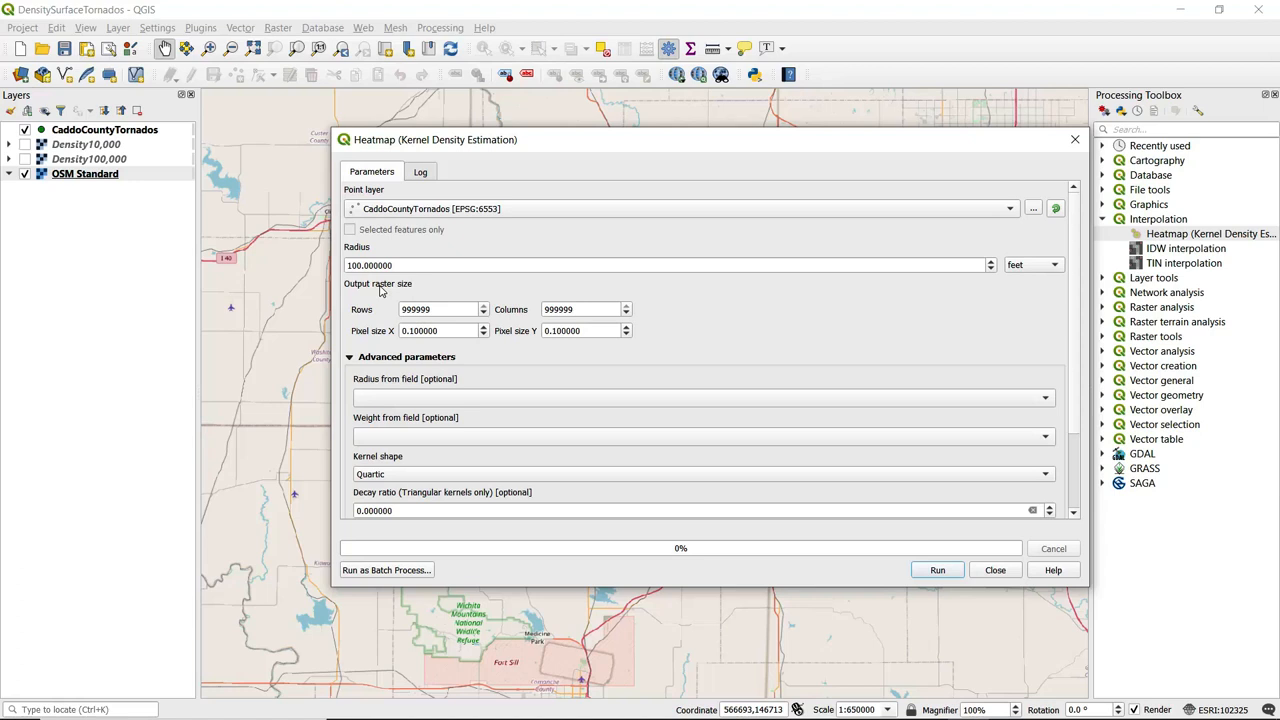
mouse_move(1003, 282)
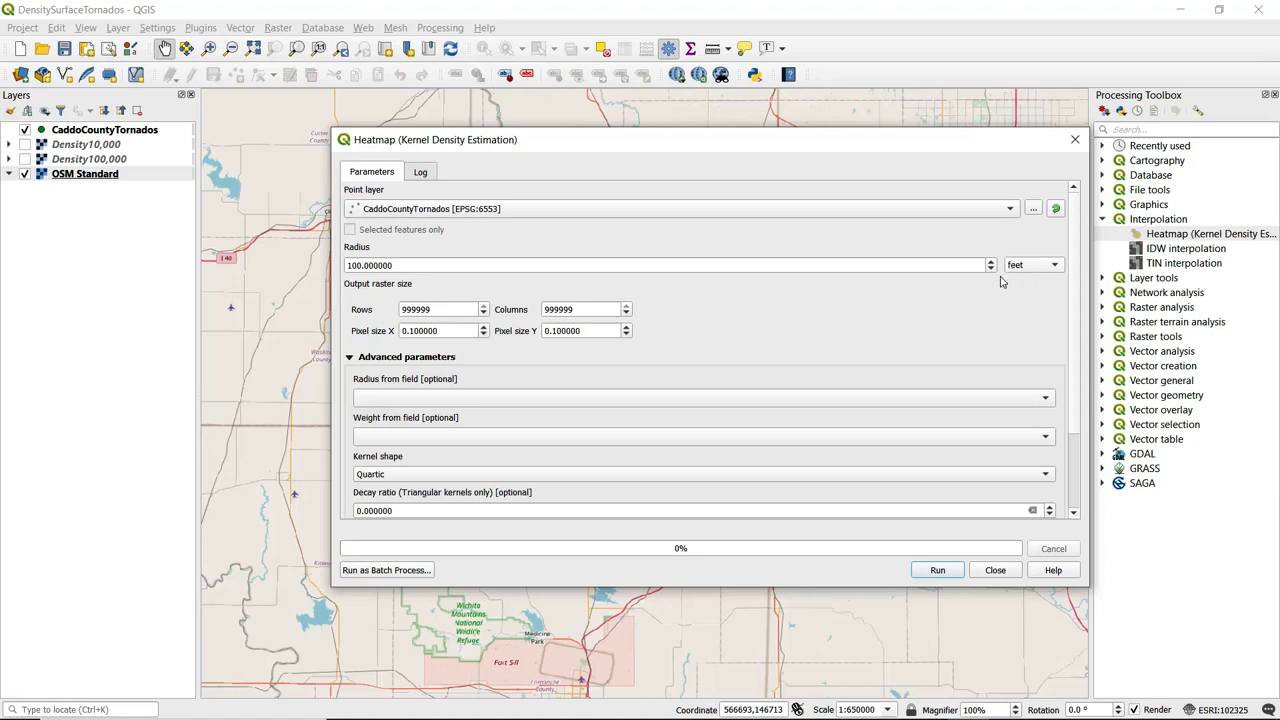
mouse_move(1003, 283)
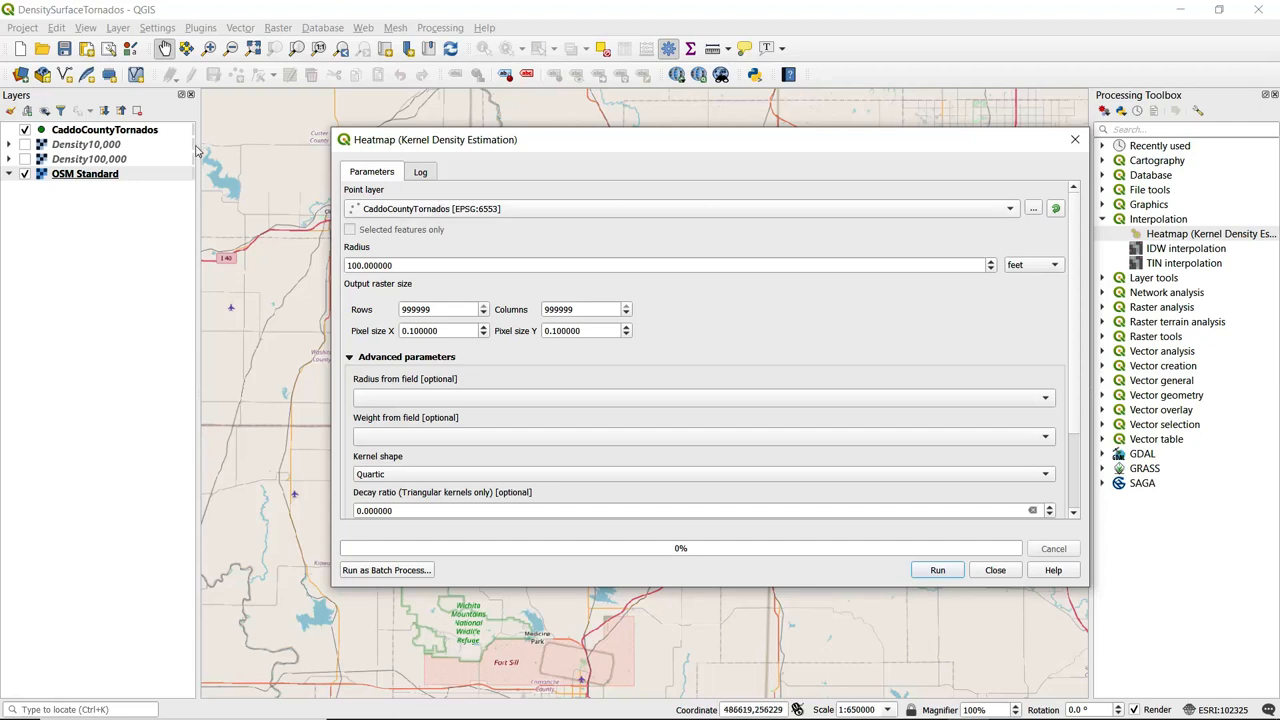
right_click(104, 129)
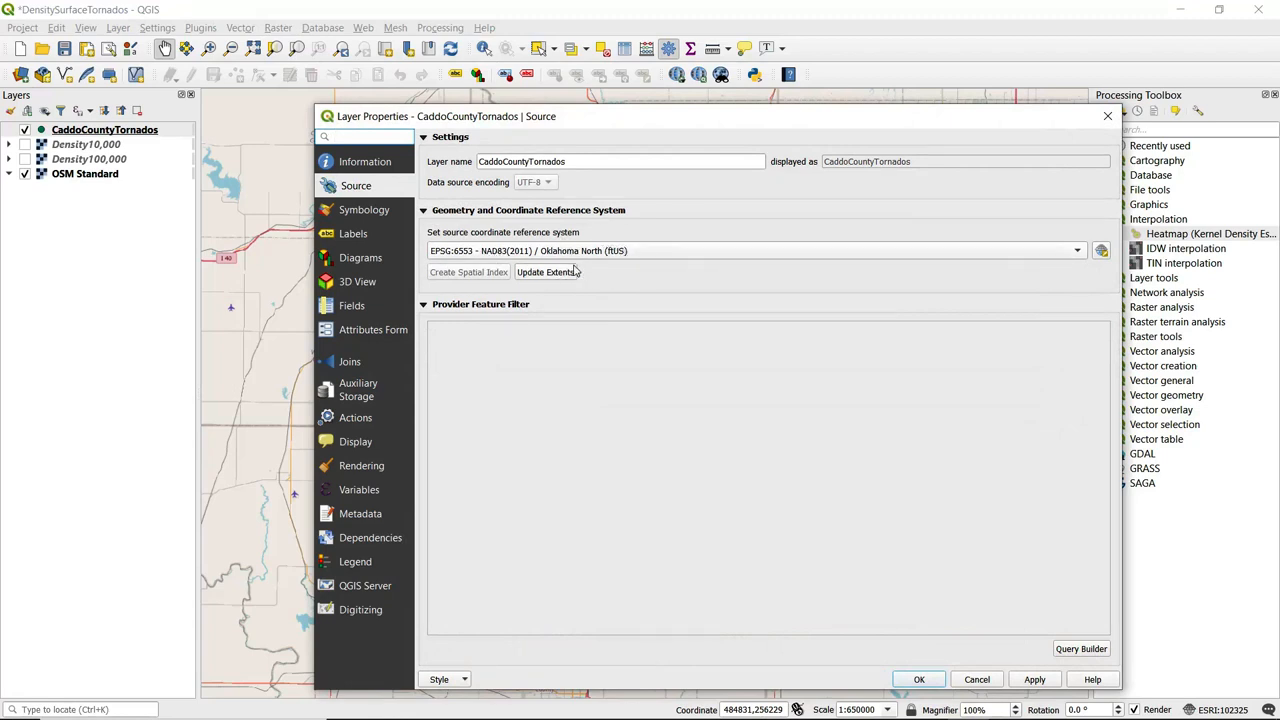
mouse_move(628, 277)
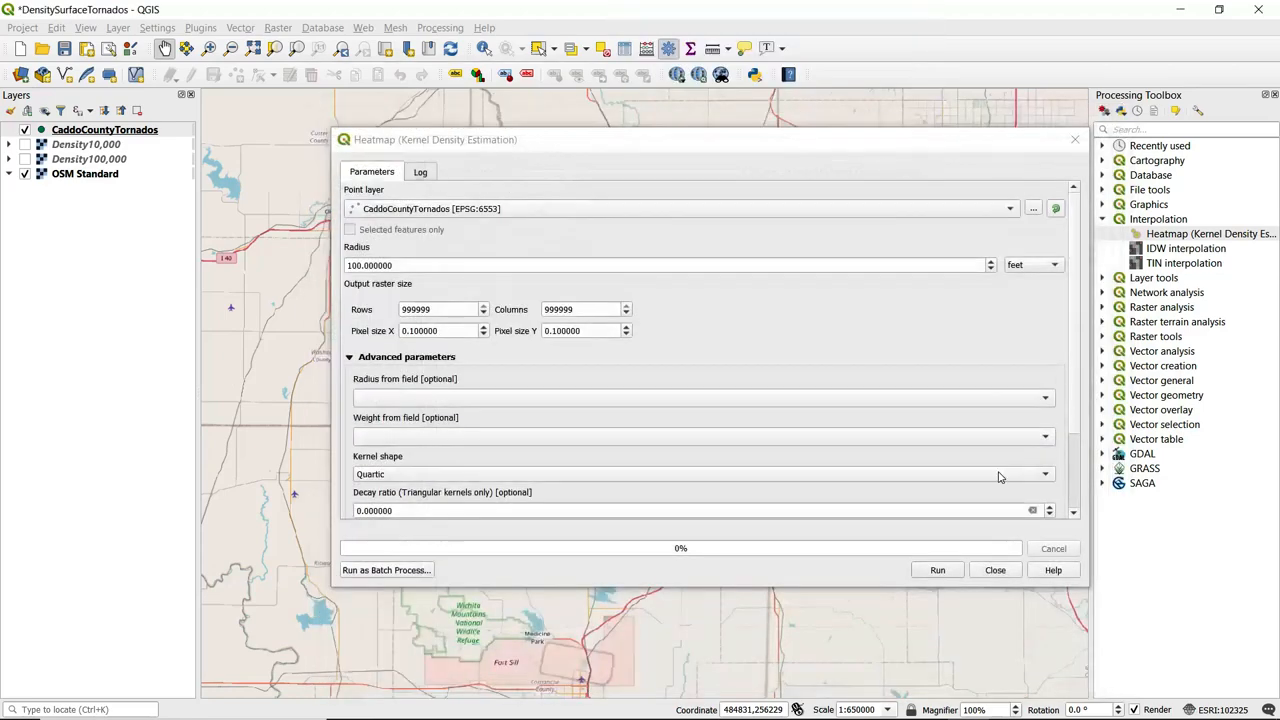
Enter a 25000-foot radius and 500 pixel size for a 596 by 401 raster.
click(104, 129)
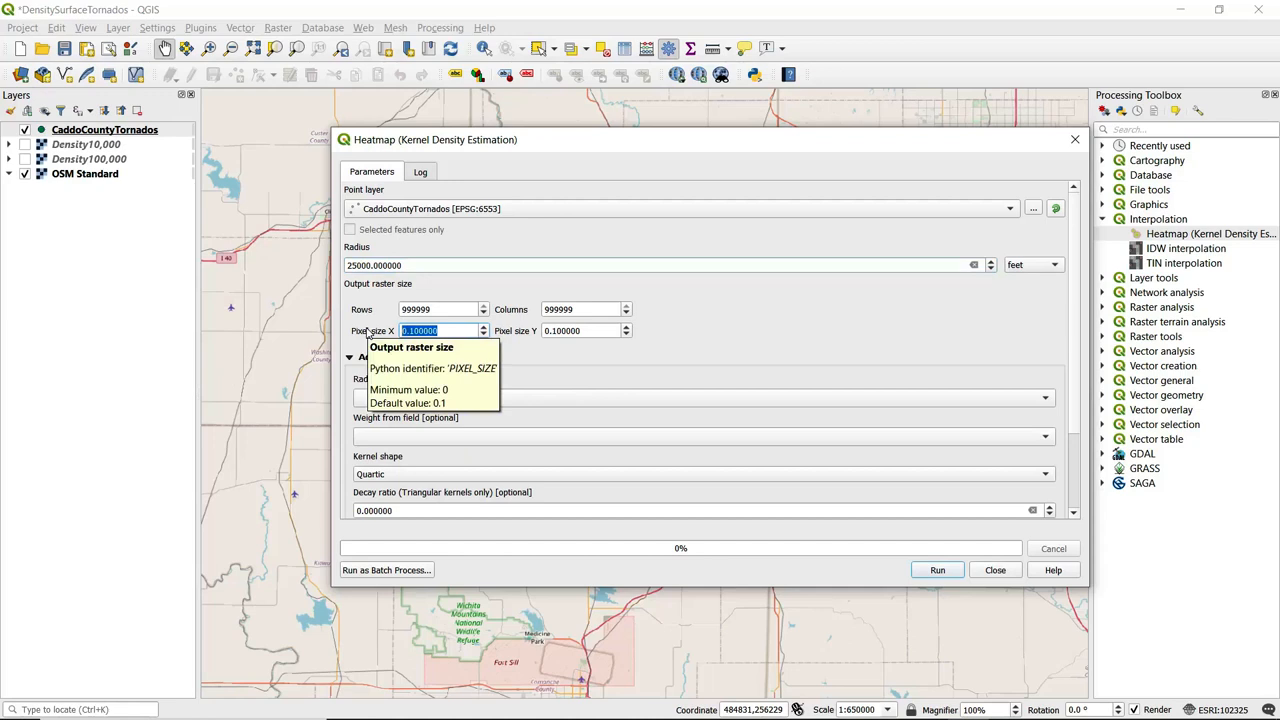
text(500)
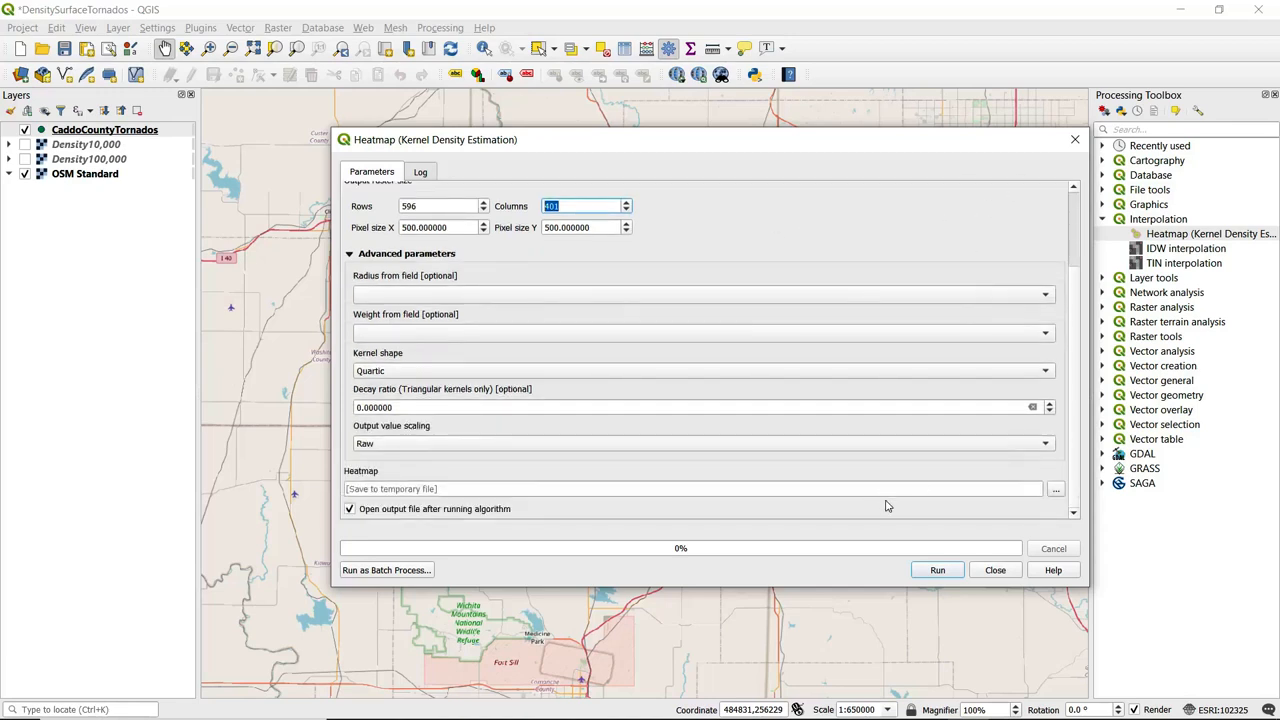
mouse_move(953, 513)
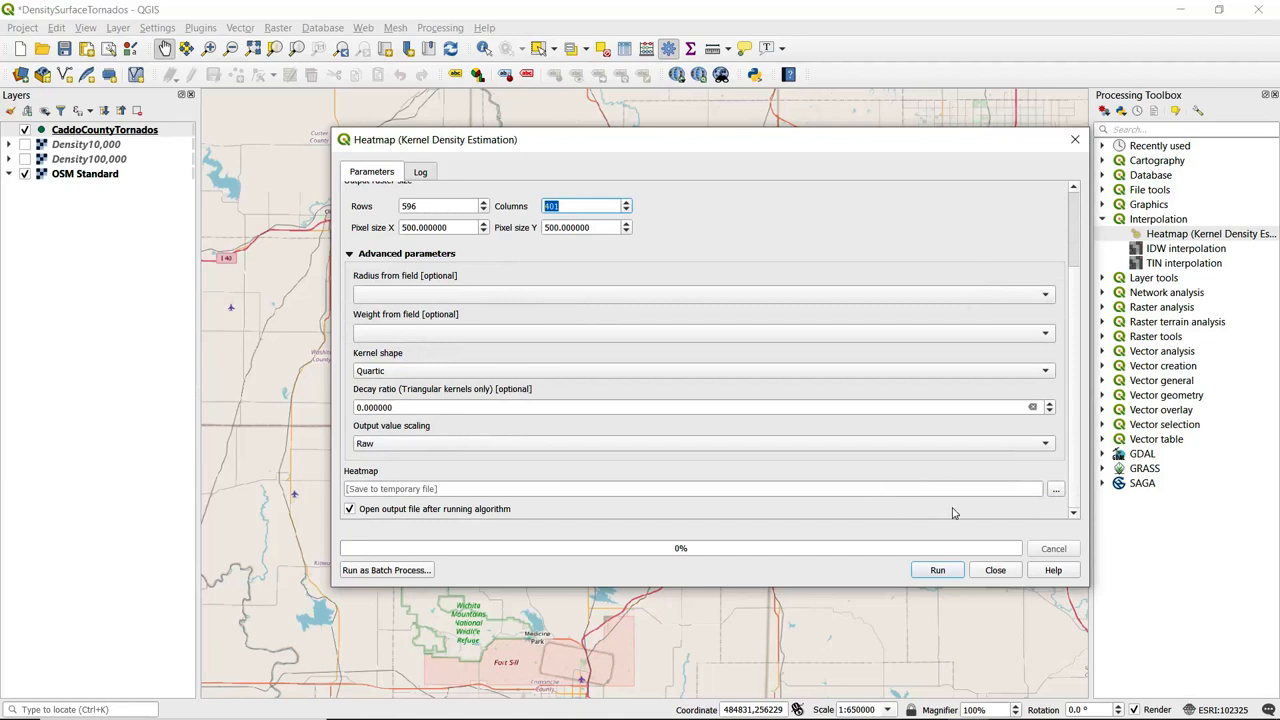
click(1055, 489)
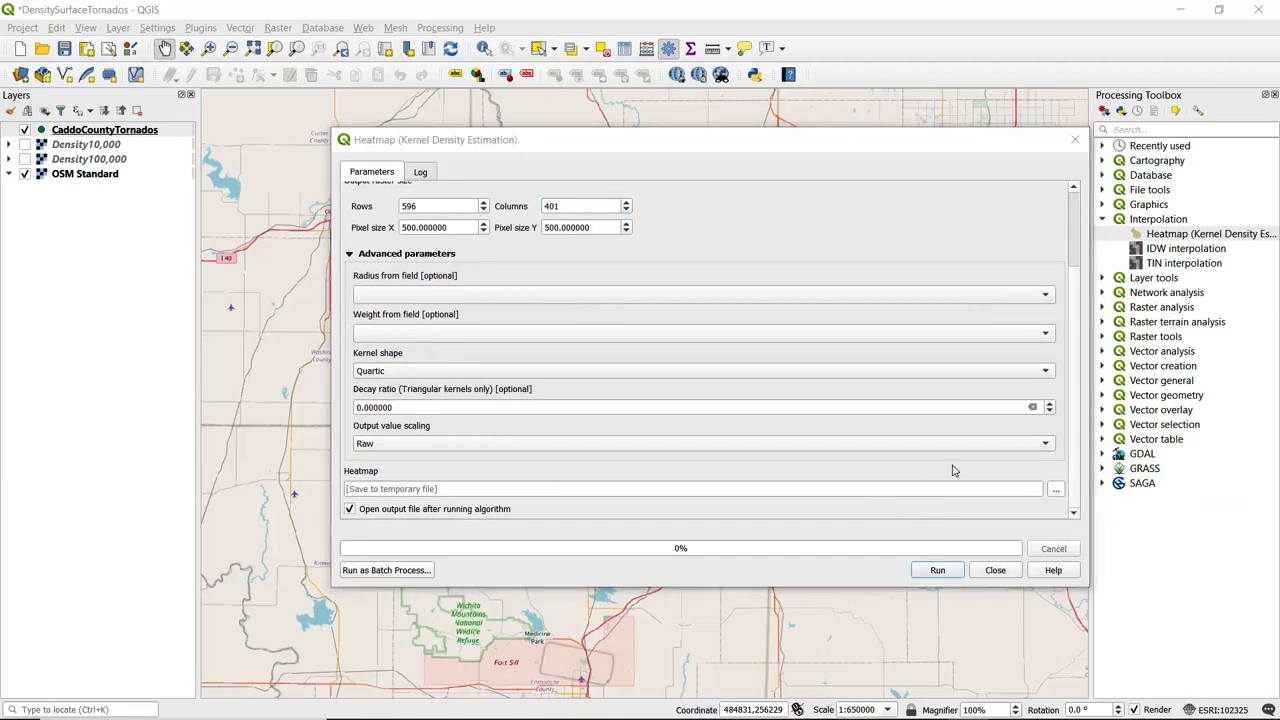
Save the heatmap output as Density25, run it, and close the tool.
click(1055, 489)
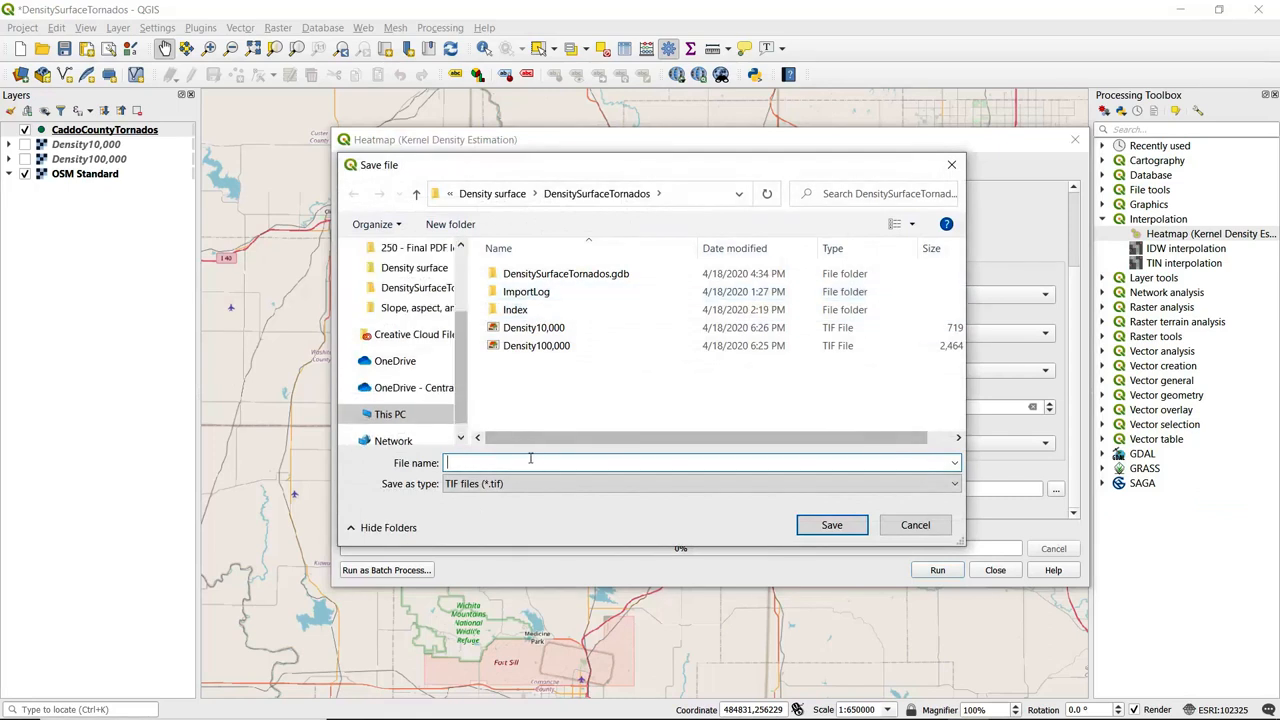
text(Density25,000)
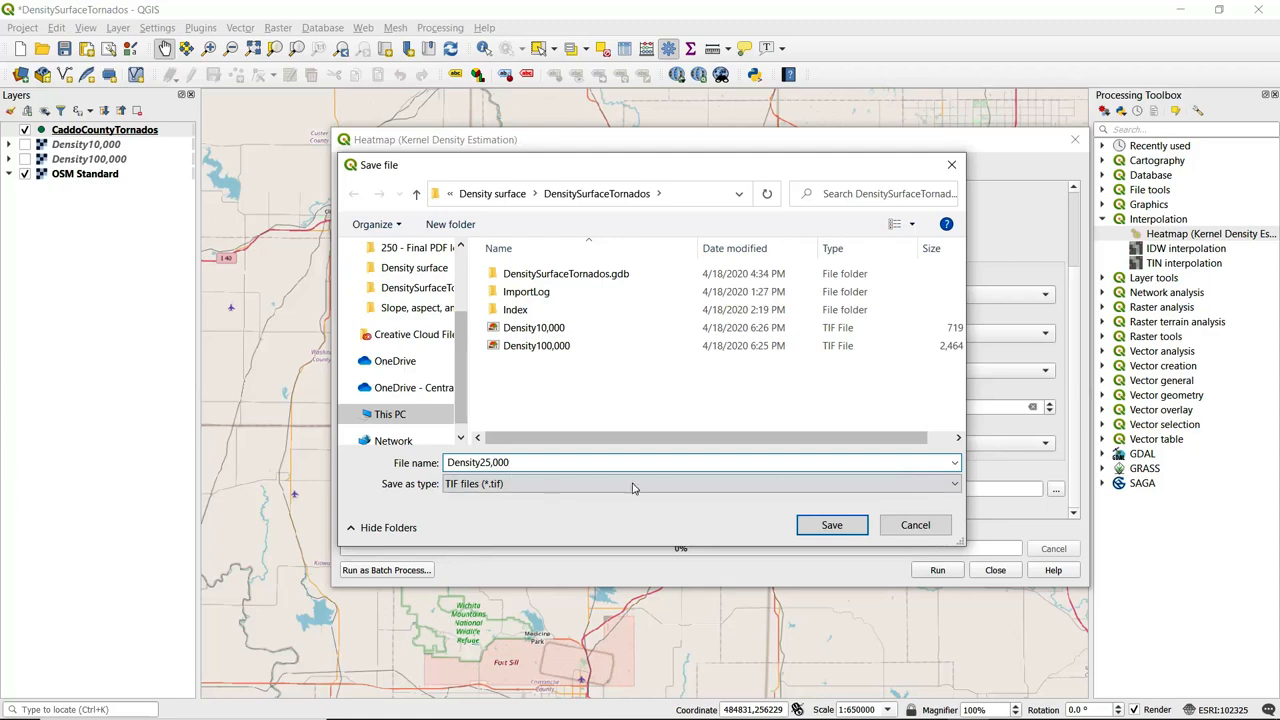
click(831, 525)
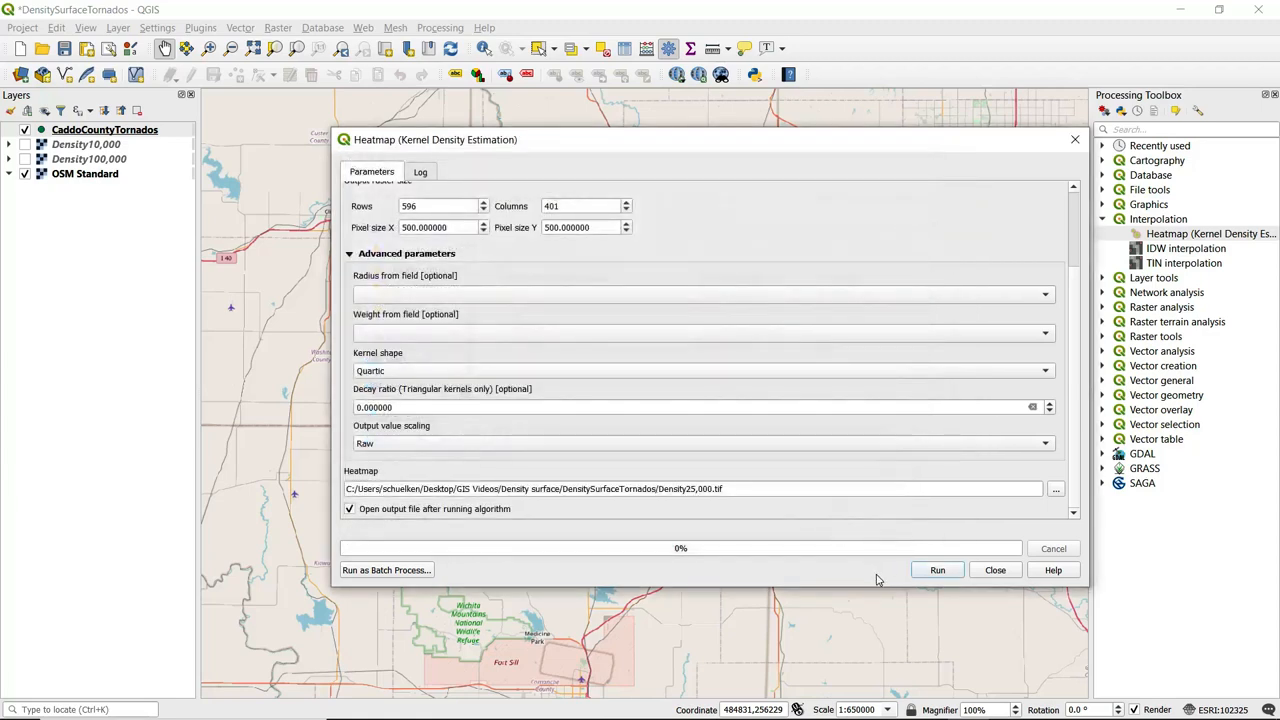
click(937, 570)
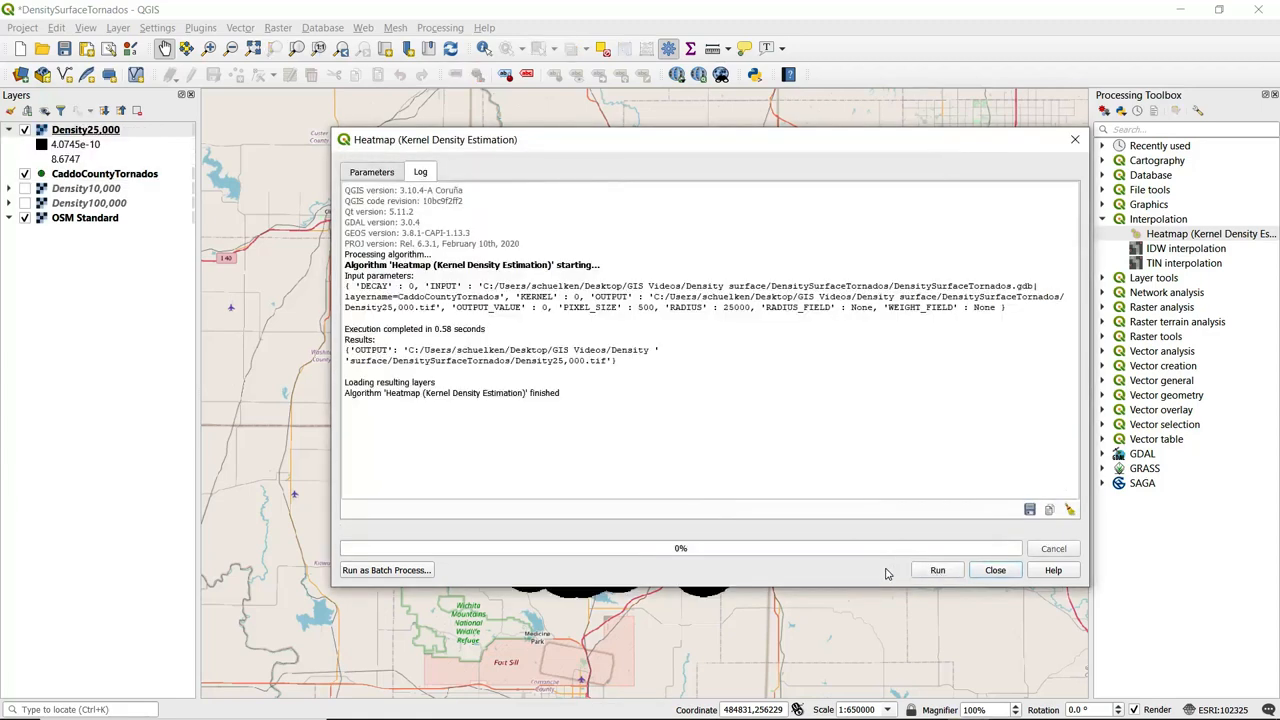
mouse_move(995, 570)
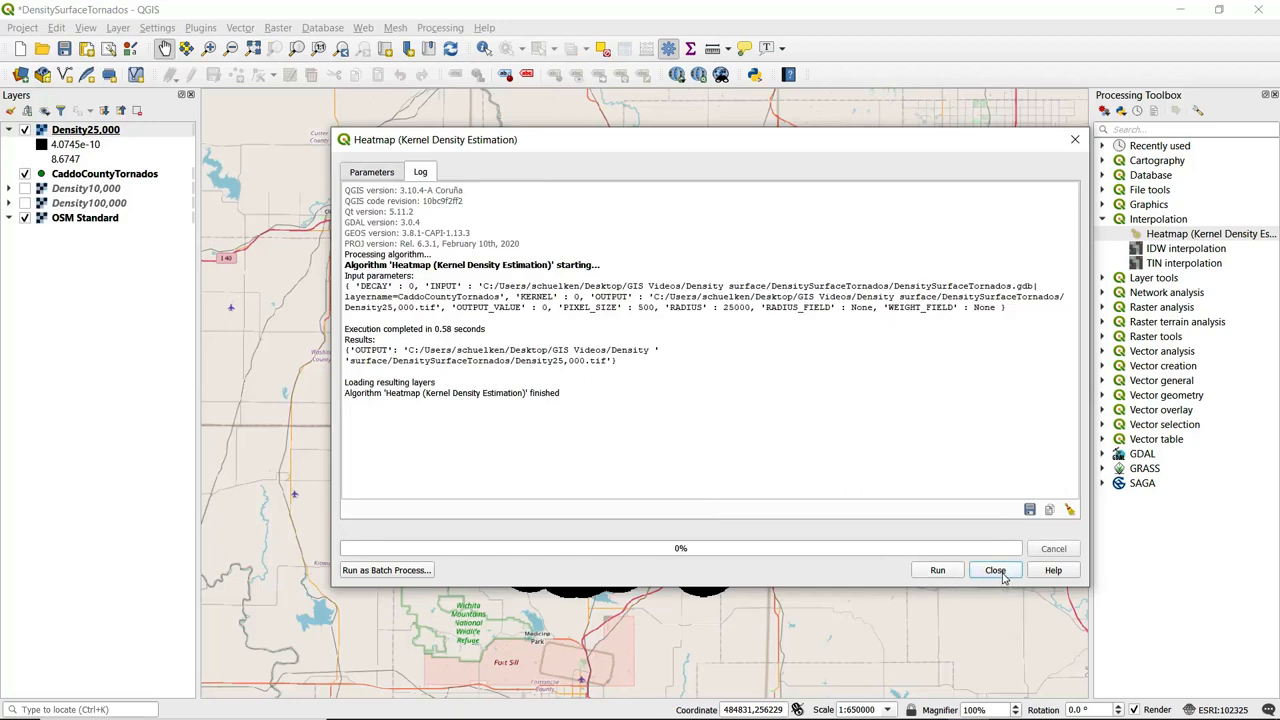
click(995, 570)
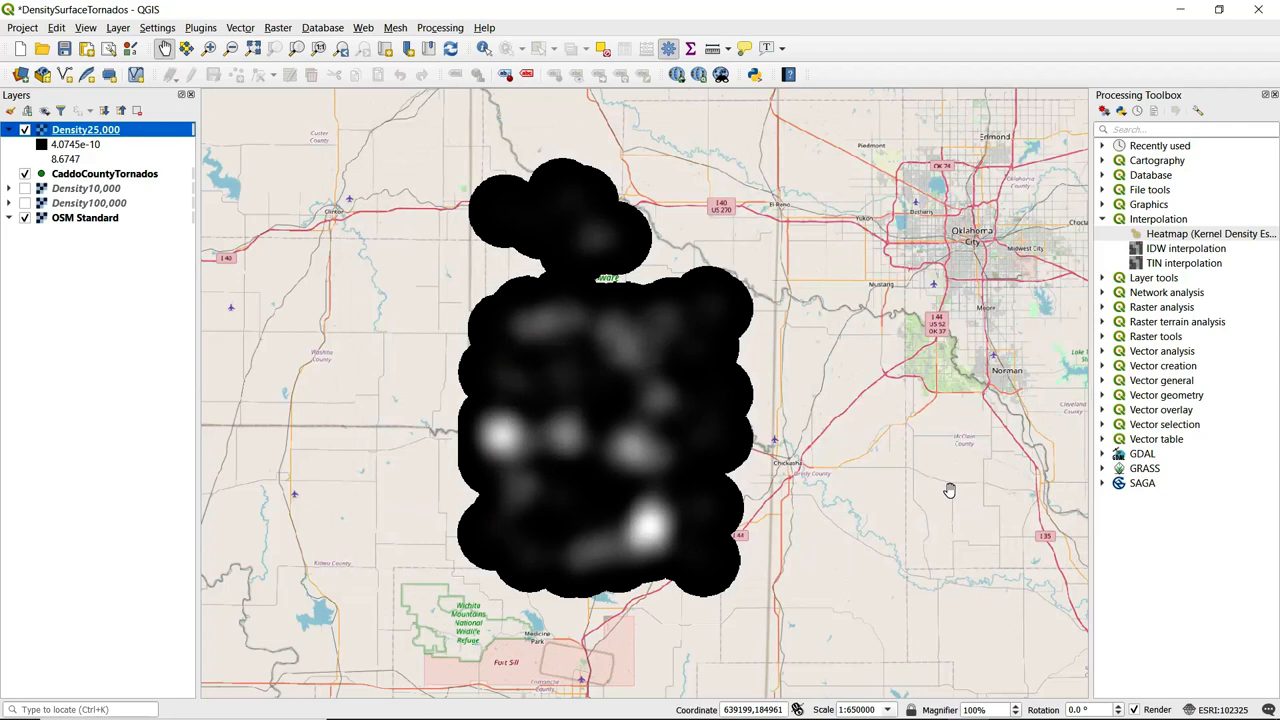
mouse_move(340, 224)
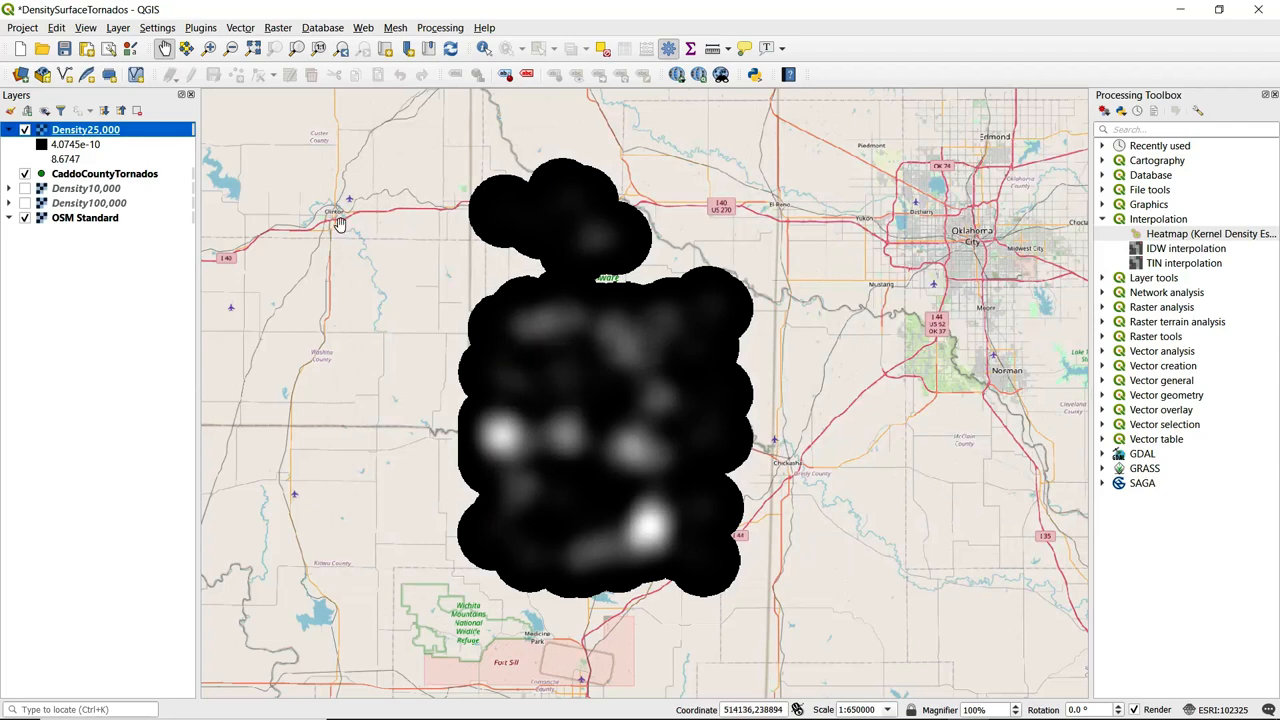
mouse_move(85, 129)
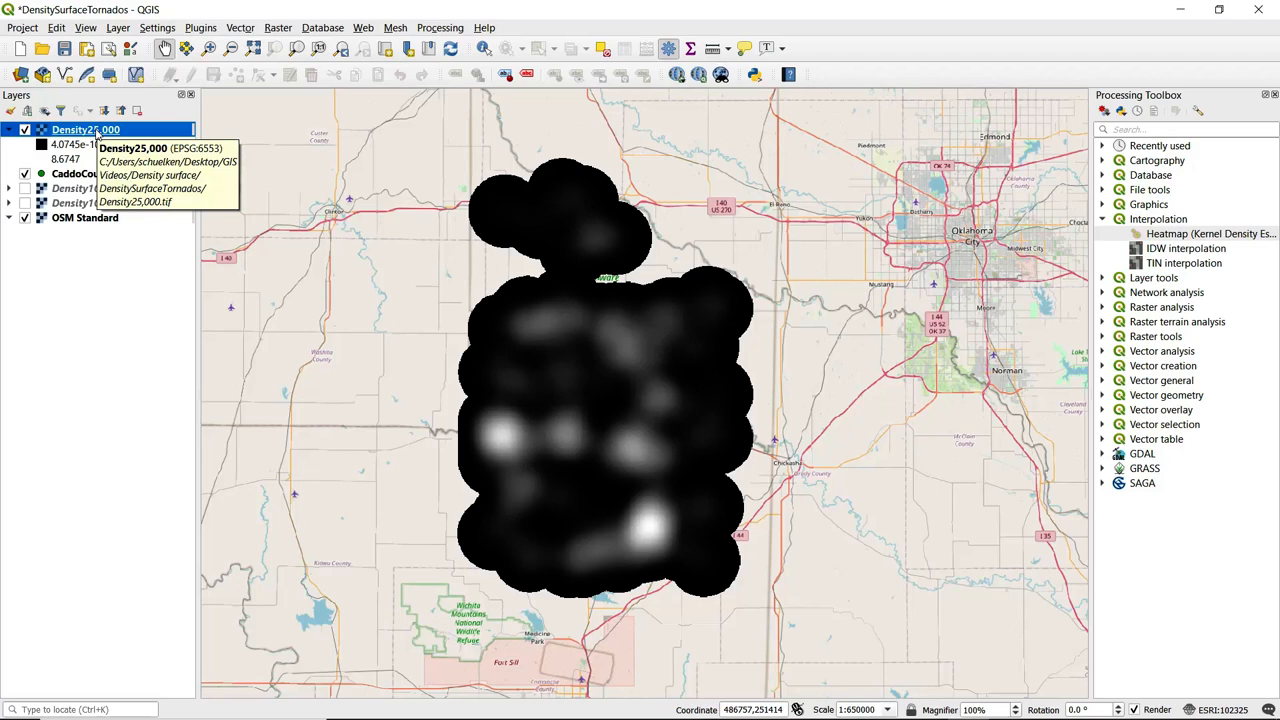
Open the context menu of the Density25,000 layer in the Layers panel.
right_click(85, 129)
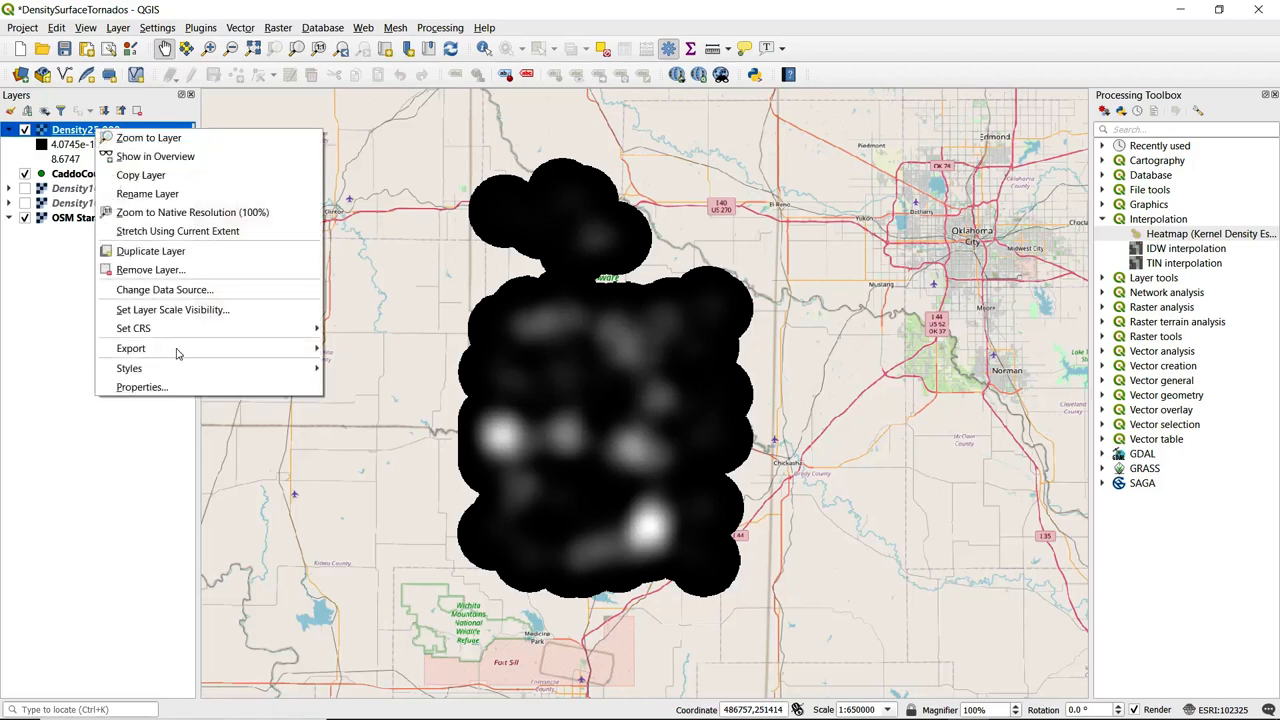
Set Density25,000 opacity to 70% and apply an orange-red singleband pseudocolor ramp.
click(142, 387)
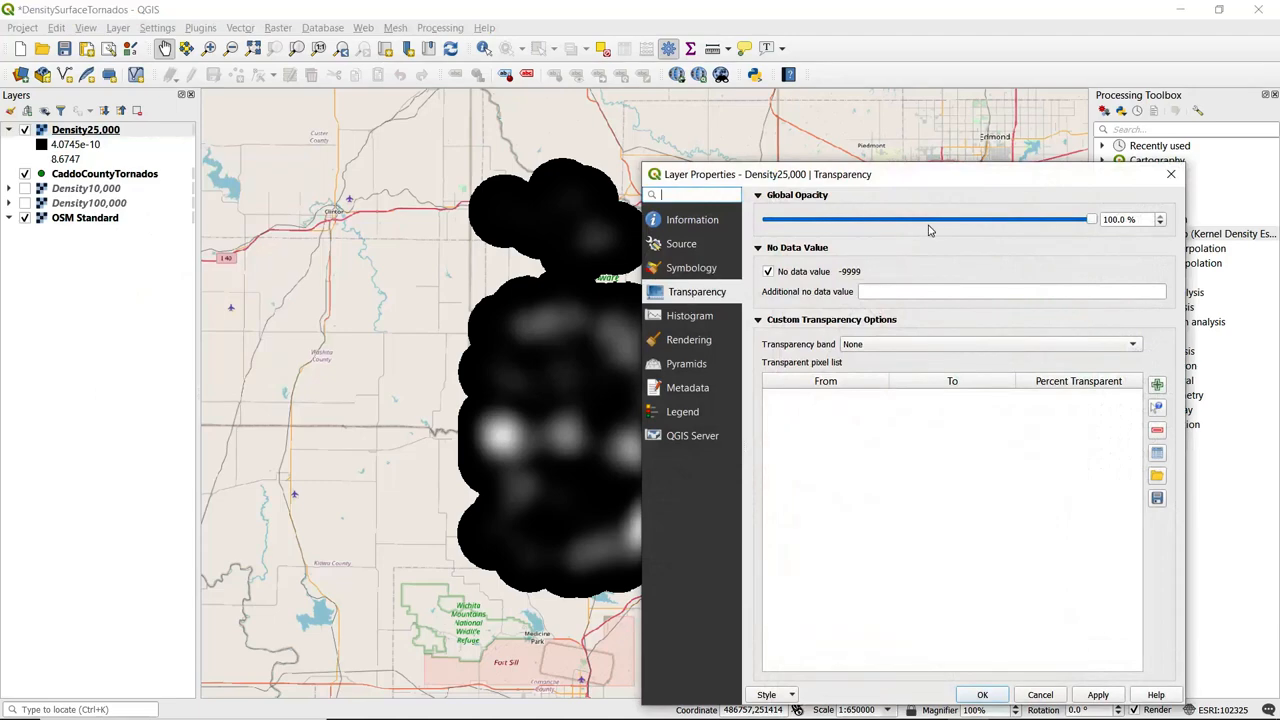
drag(1090, 219, 994, 219)
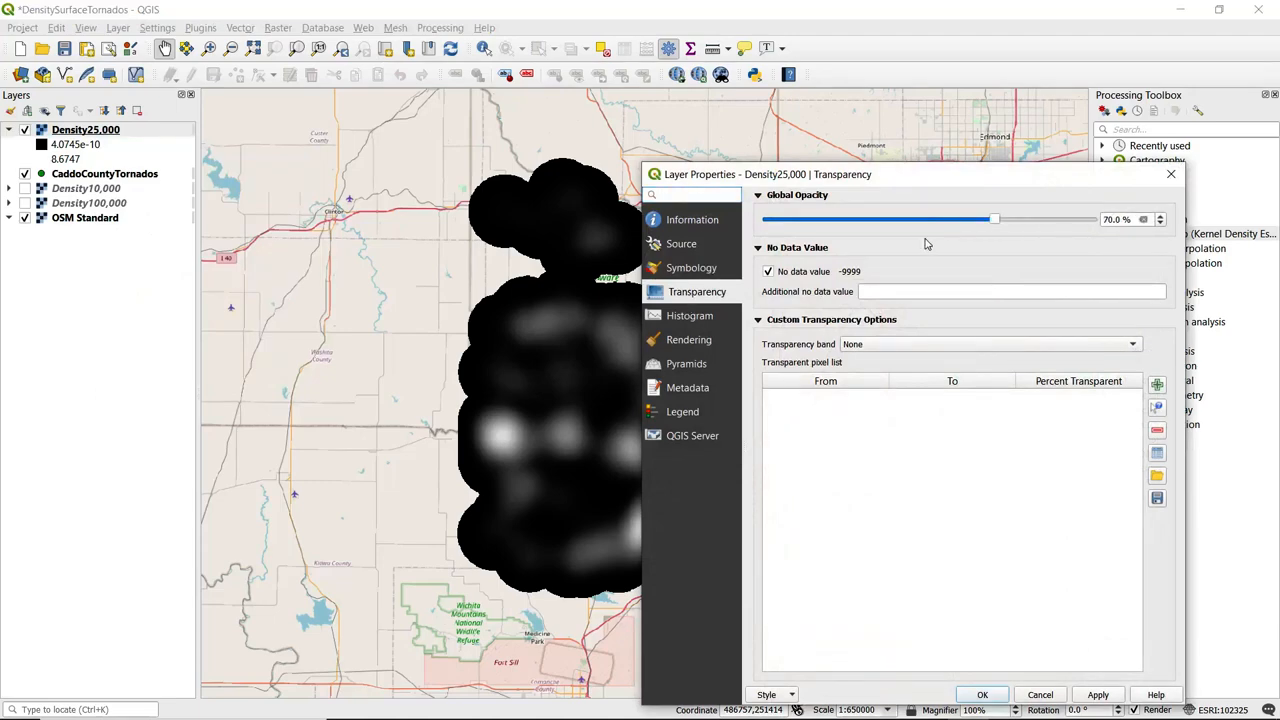
click(693, 267)
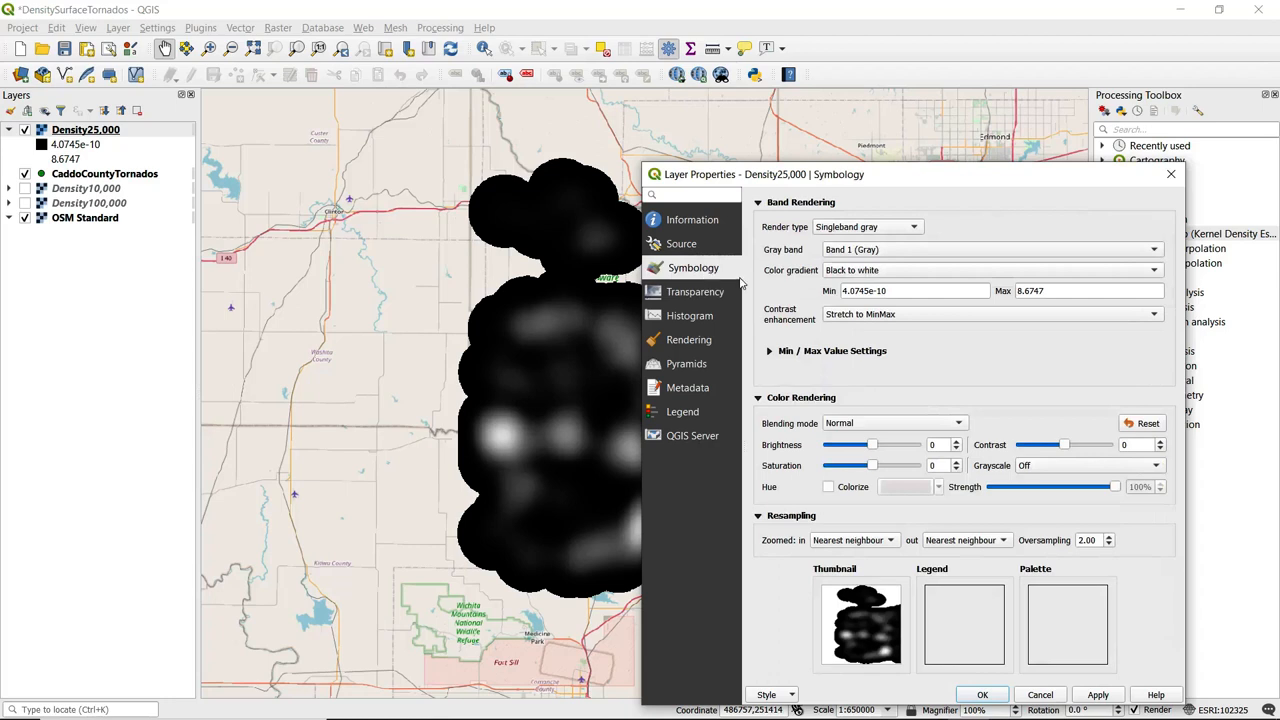
click(866, 227)
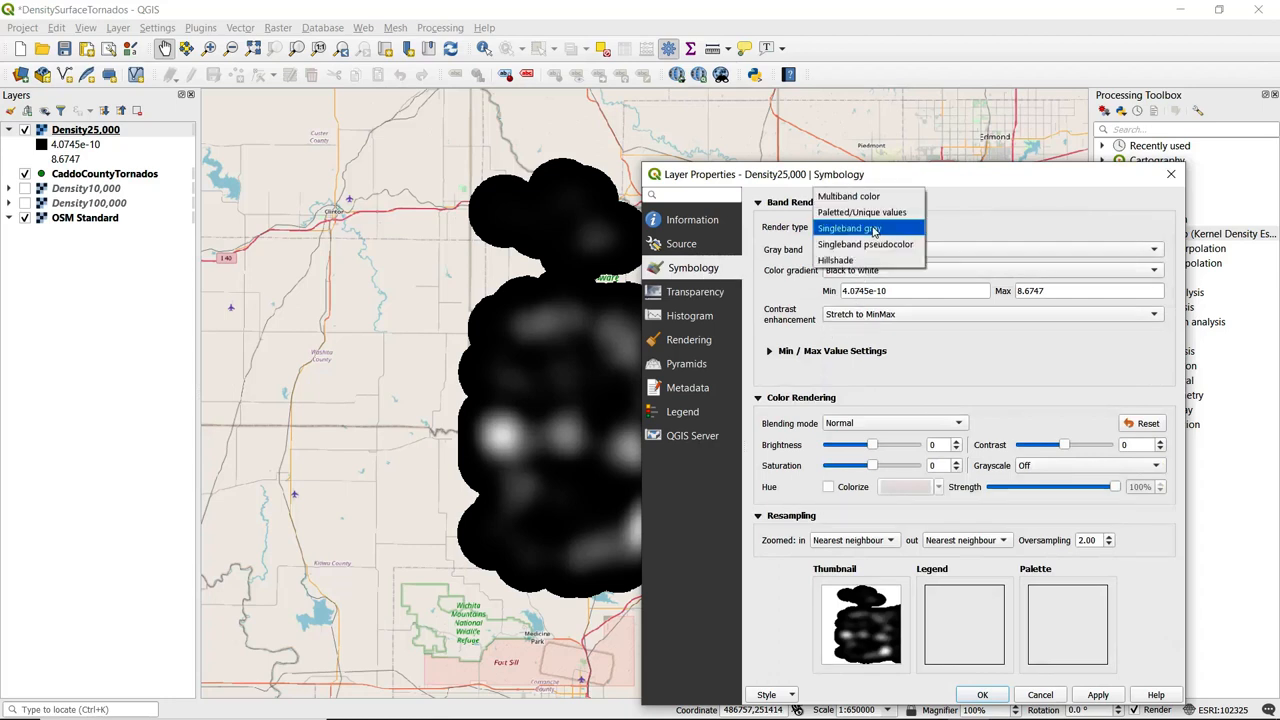
click(865, 243)
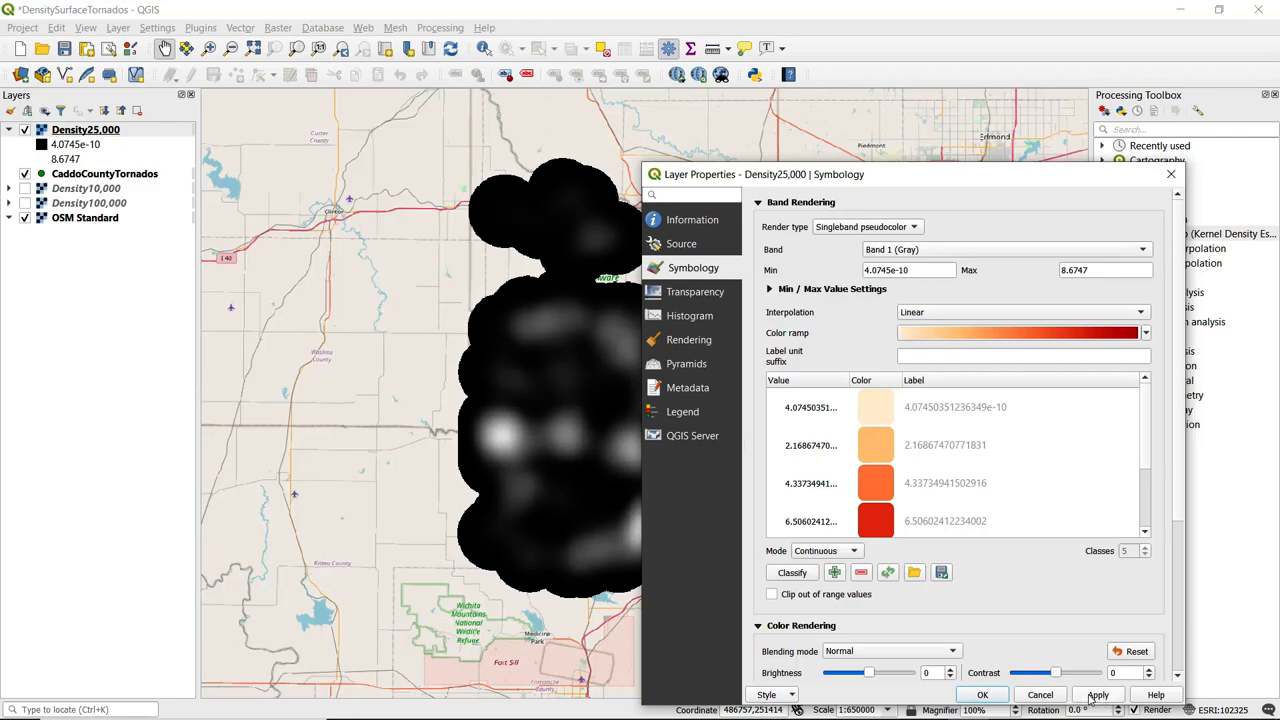
click(982, 694)
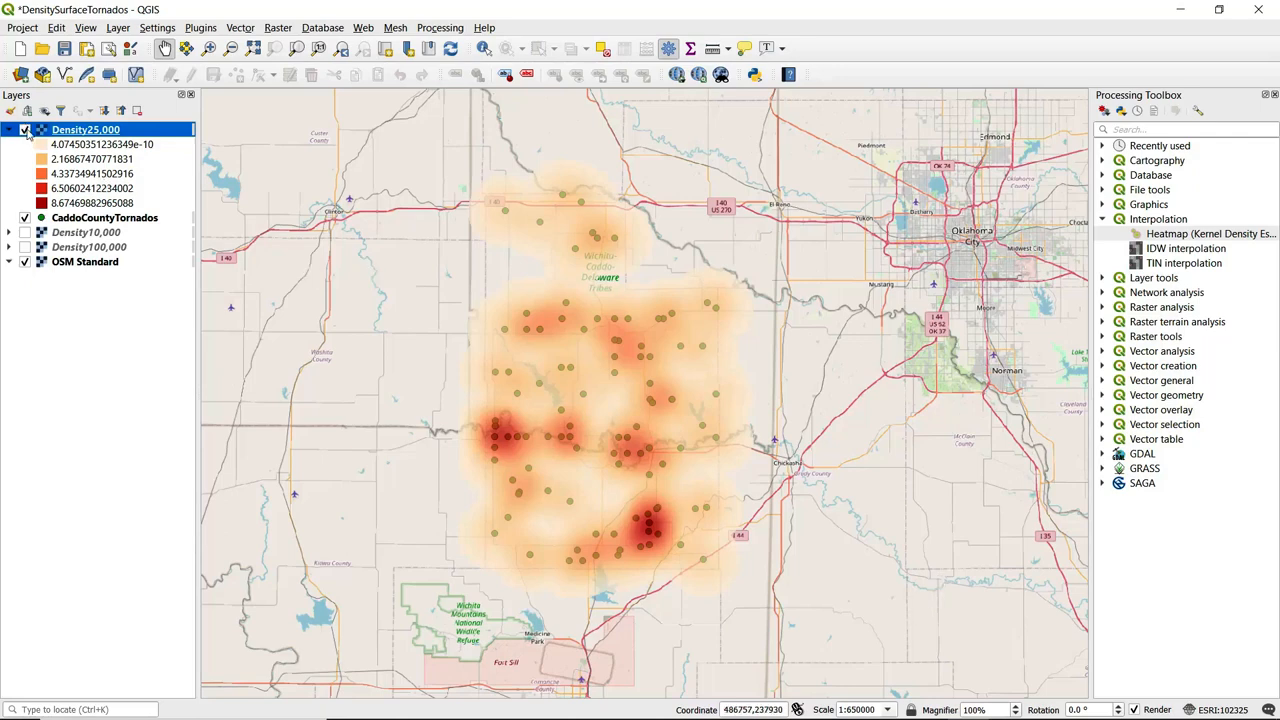
mouse_move(85, 129)
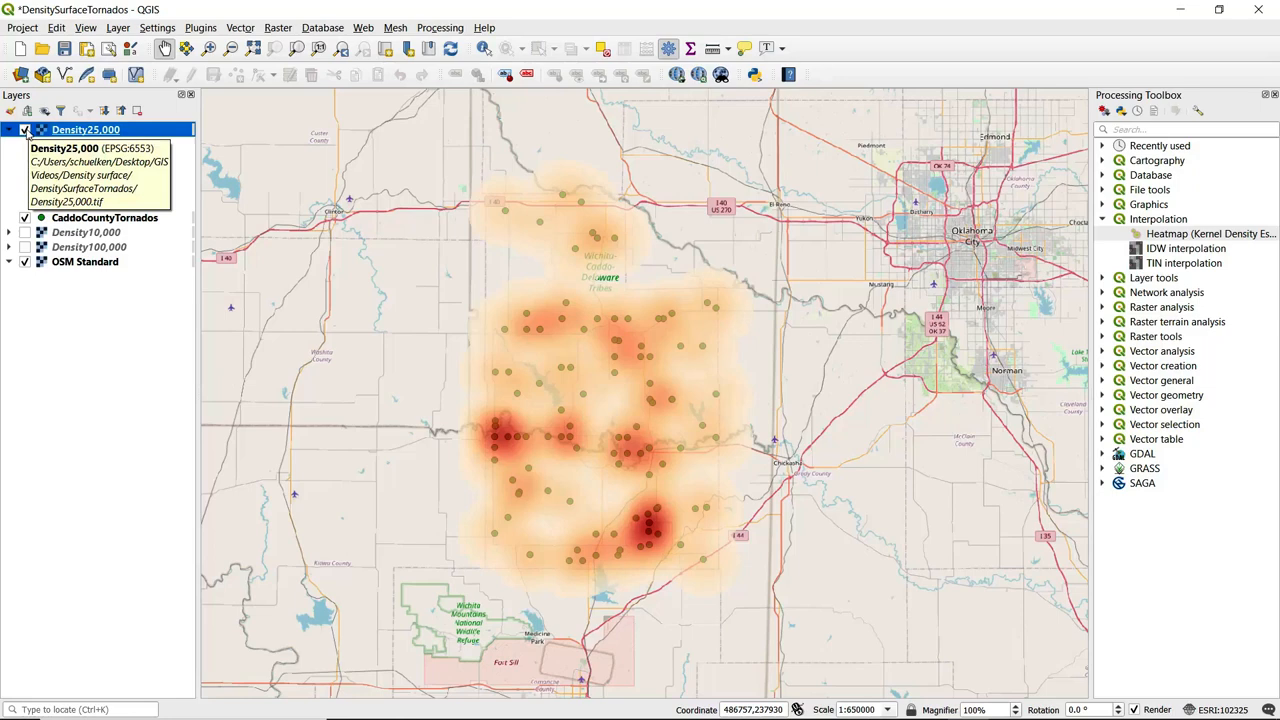
Hide Density25,000 and the OSM Standard basemap, and show Density10,000.
click(24, 130)
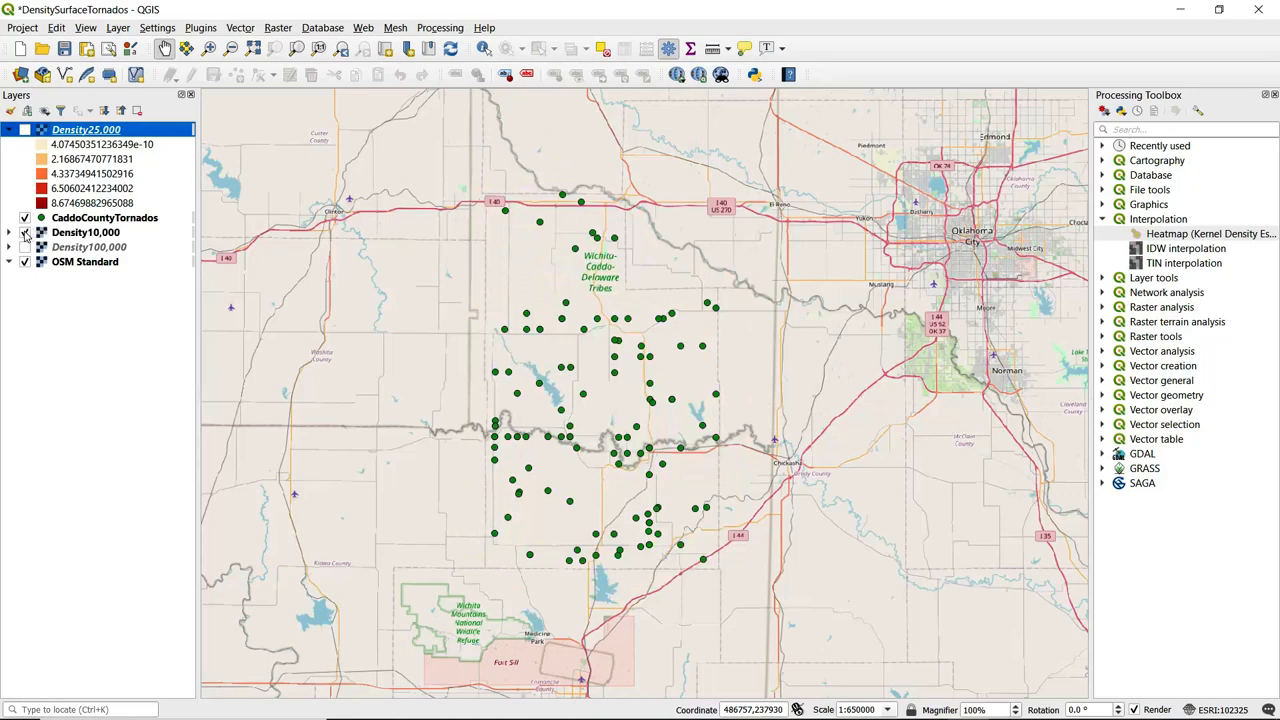
click(24, 232)
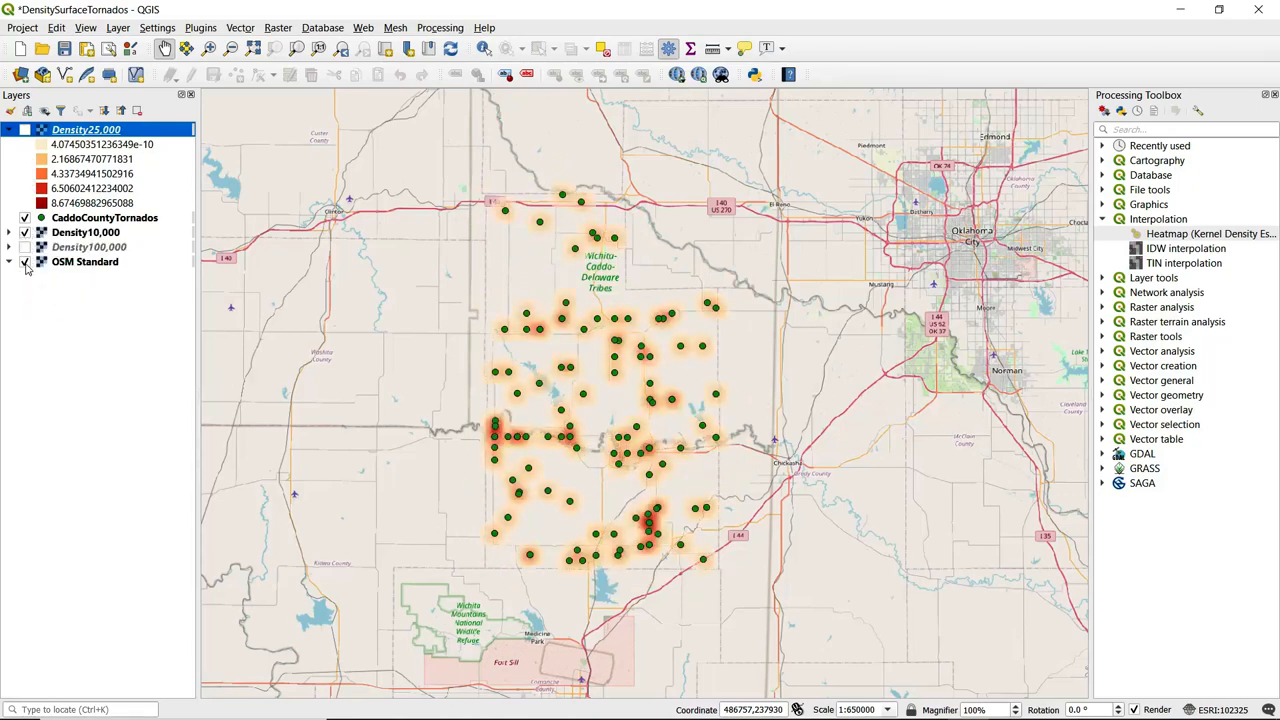
click(24, 261)
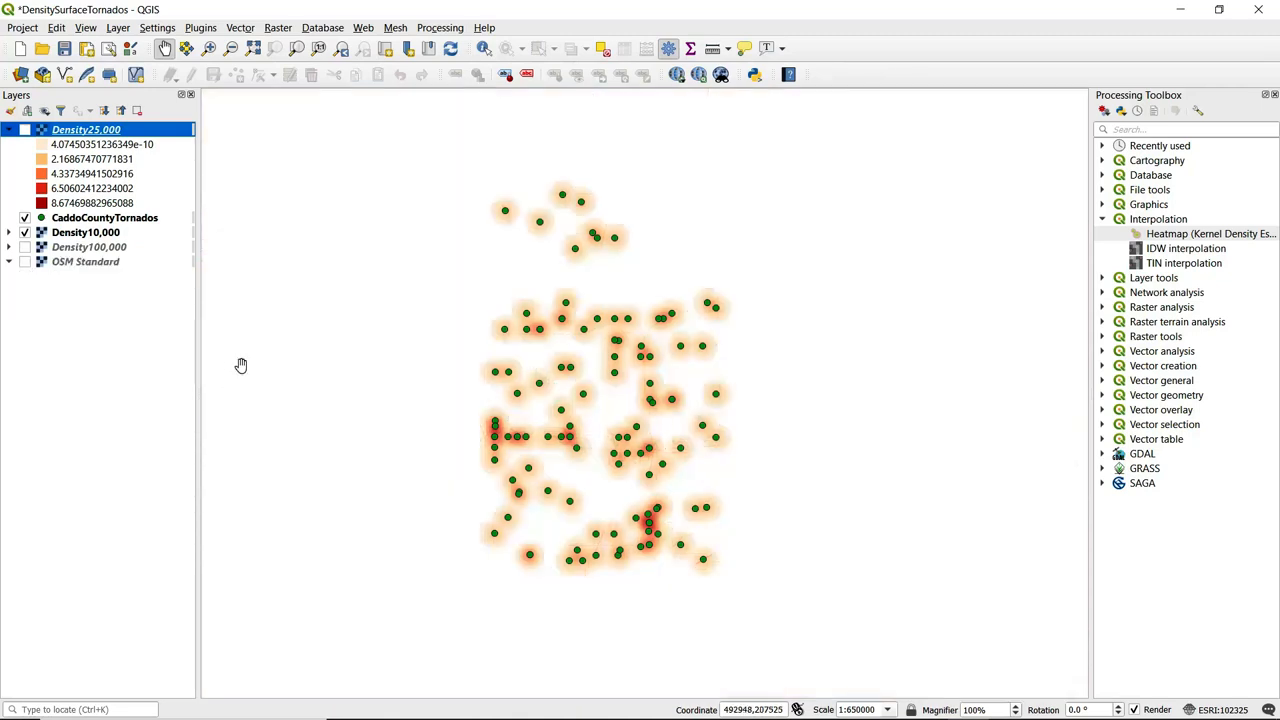
mouse_move(318, 290)
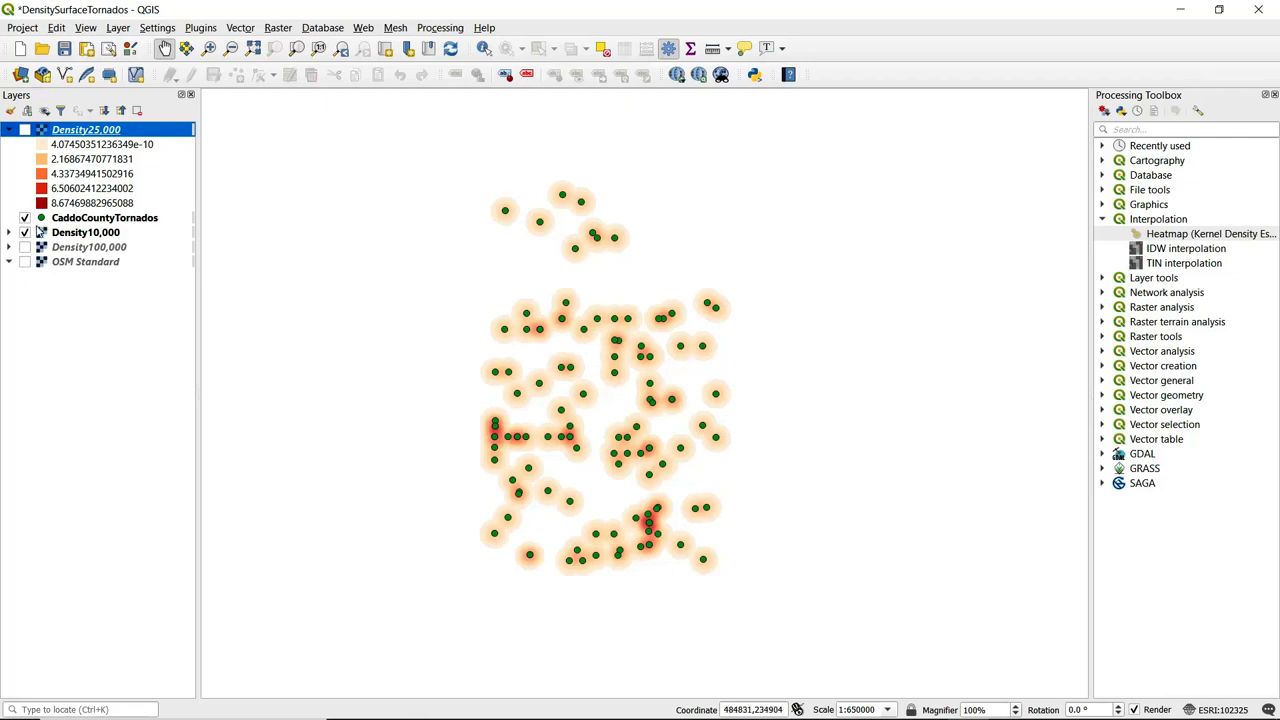
mouse_move(85, 232)
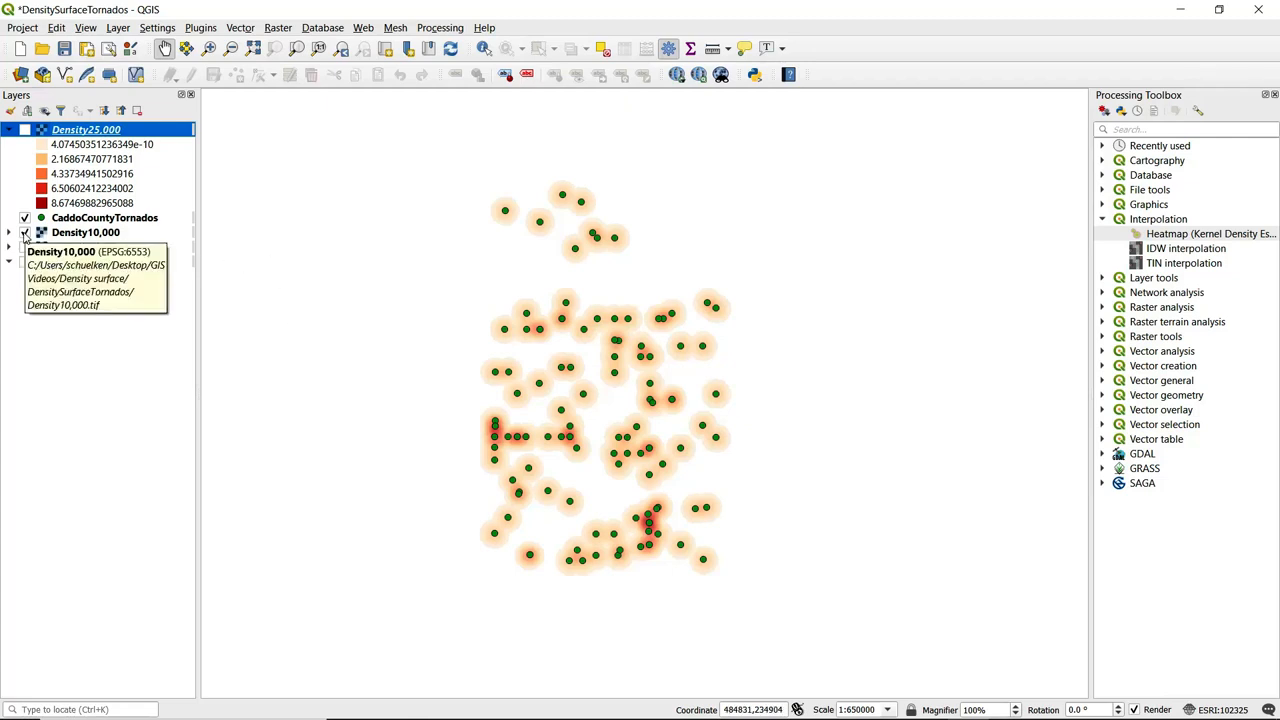
Uncheck Density10,000 and turn Density25,000 back on in the Layers panel.
click(24, 232)
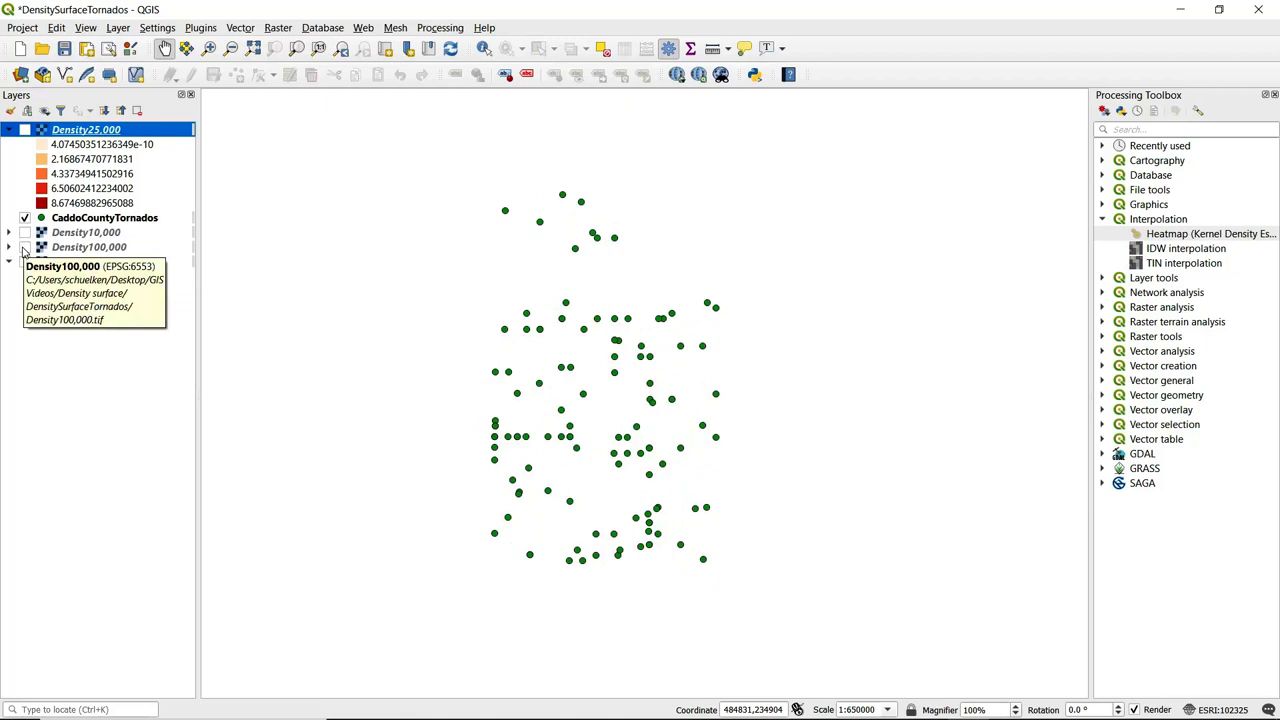
click(24, 247)
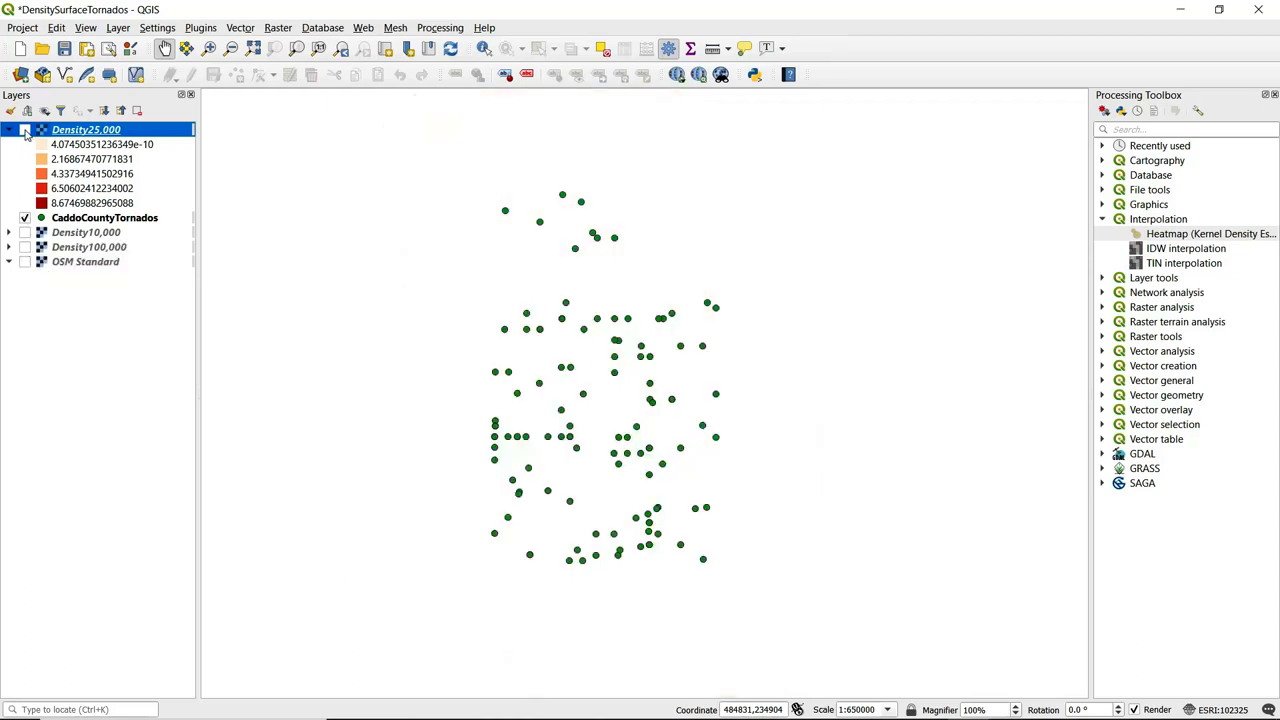
click(24, 129)
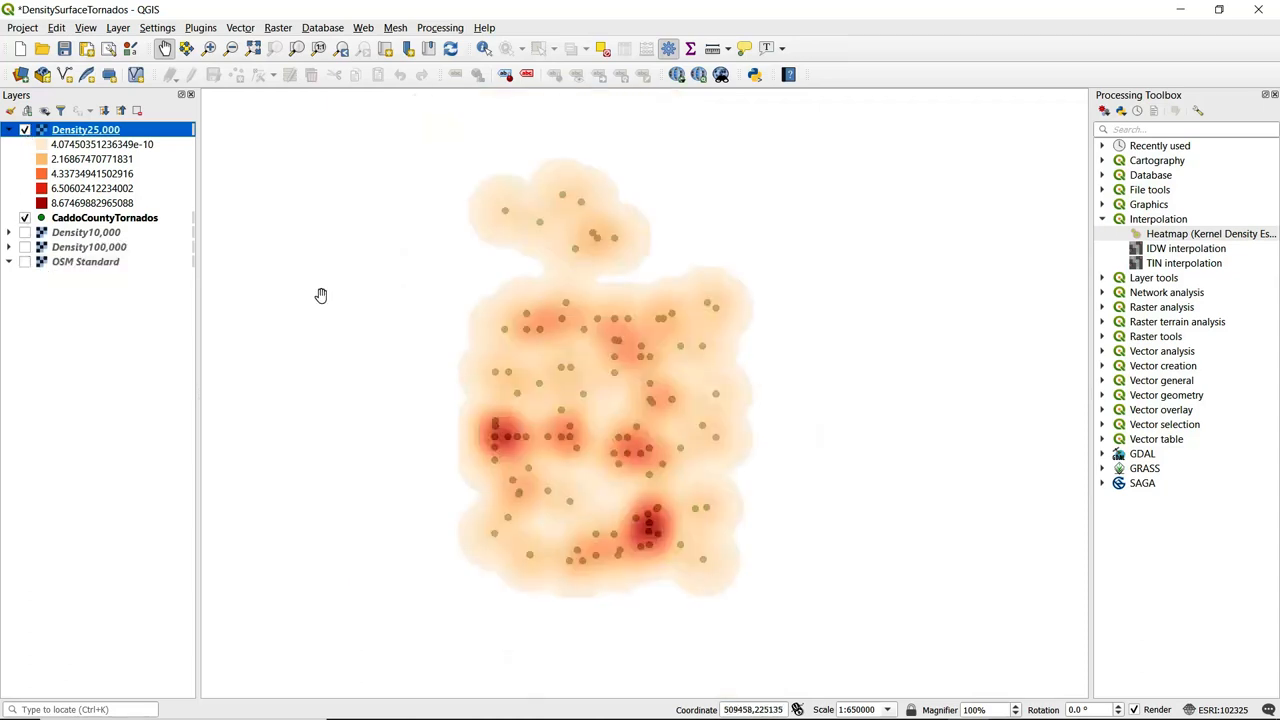